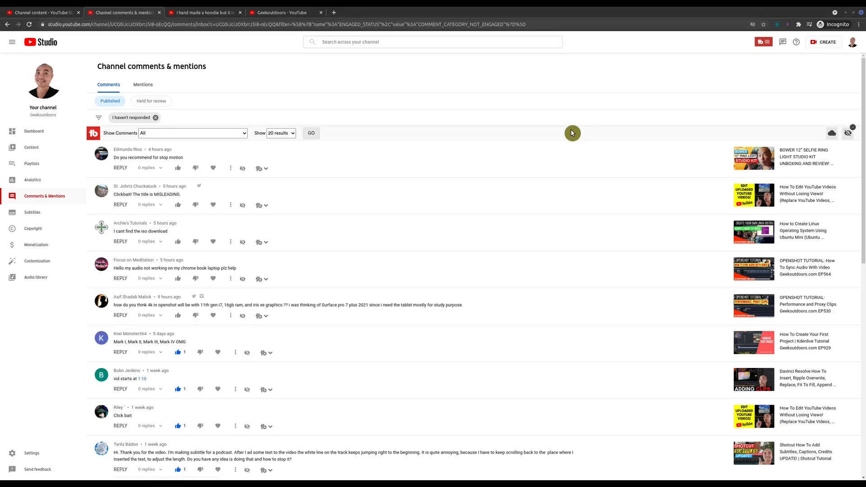
mouse_move(572, 137)
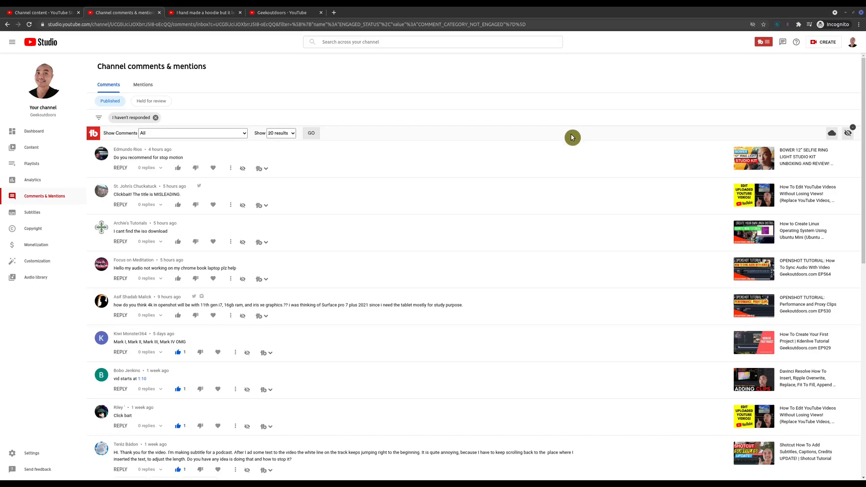
mouse_move(319, 211)
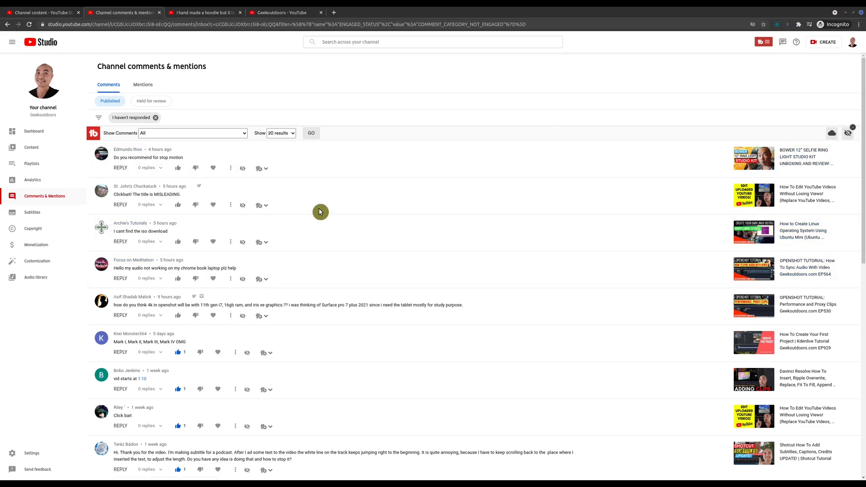
mouse_move(216, 18)
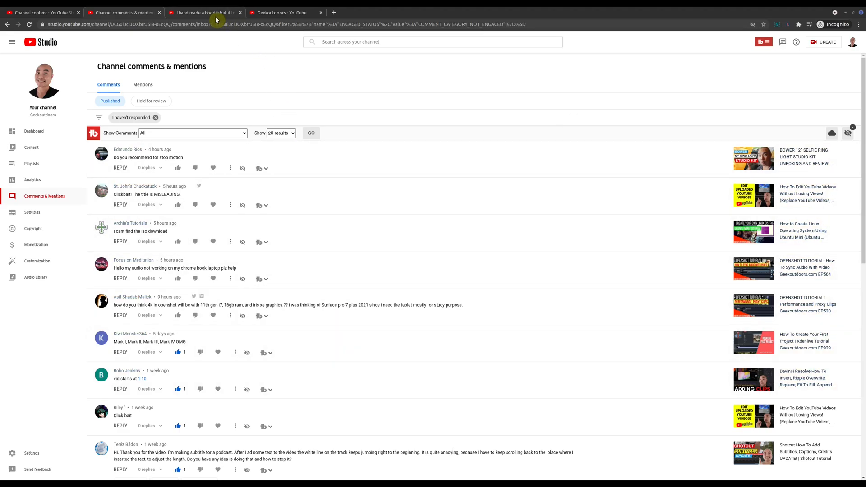
- Flip between the hoodie video page and the channel comments page, skimming each
left_click(204, 12)
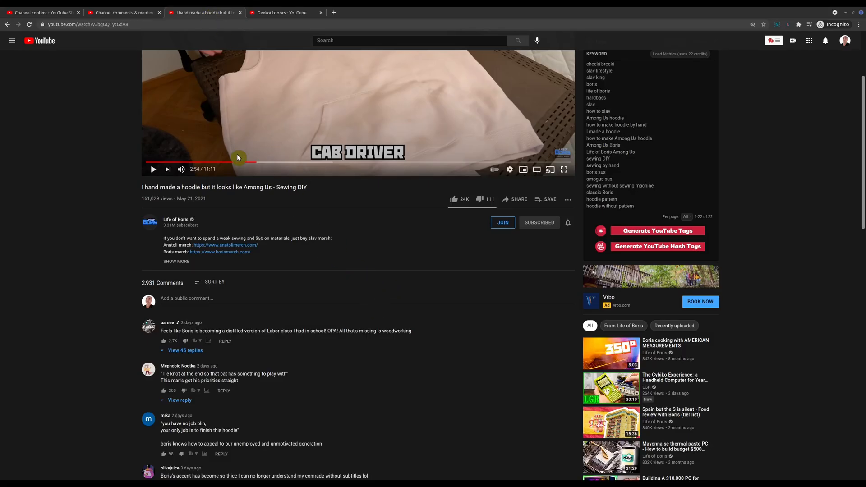
mouse_move(771, 372)
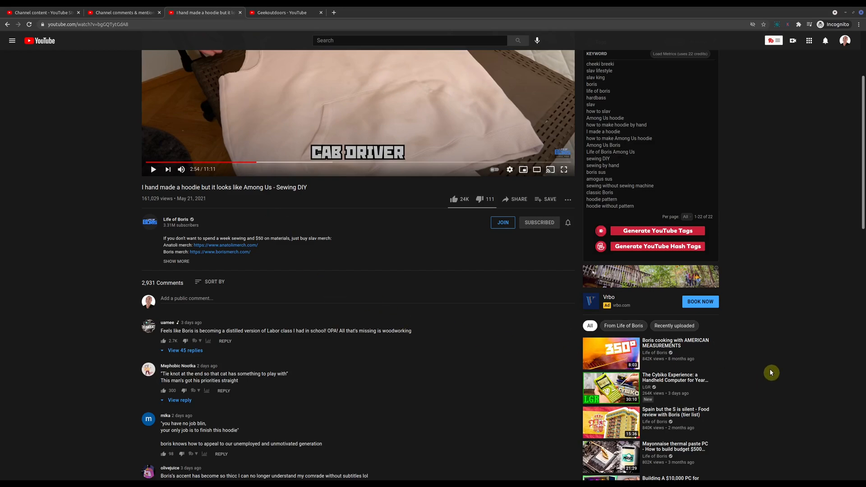
left_click(285, 12)
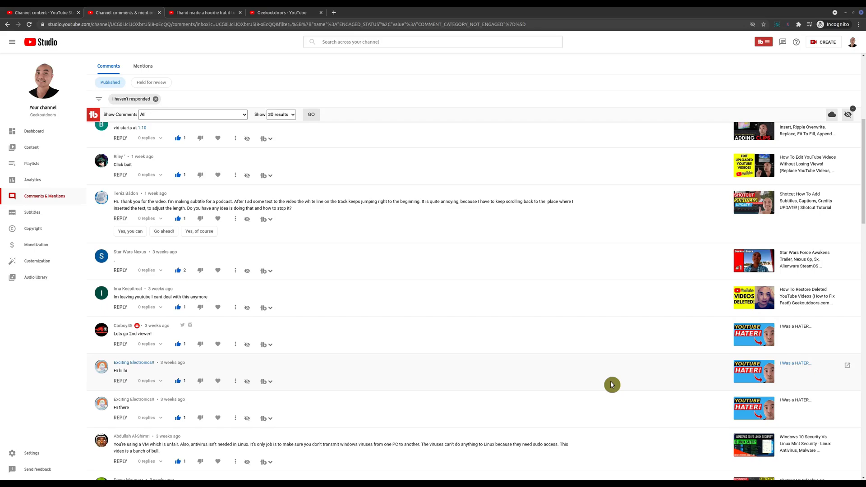
scroll("down", 3)
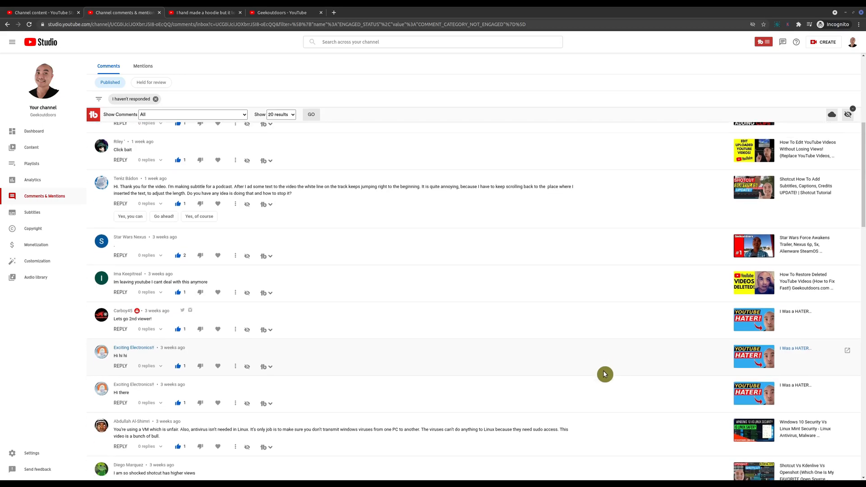
scroll("down", 3)
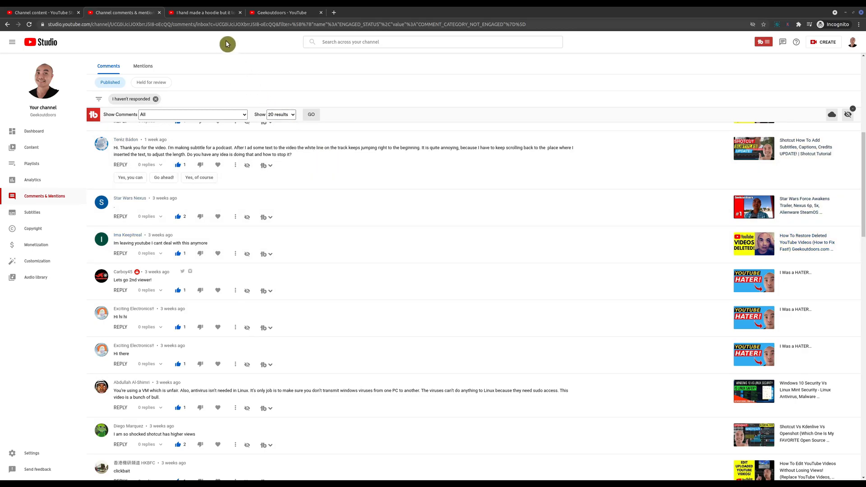
left_click(205, 11)
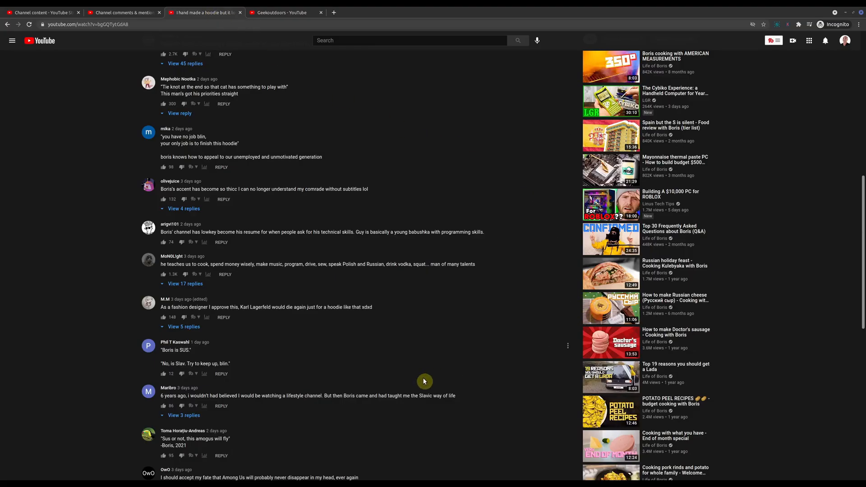
scroll("down", 3)
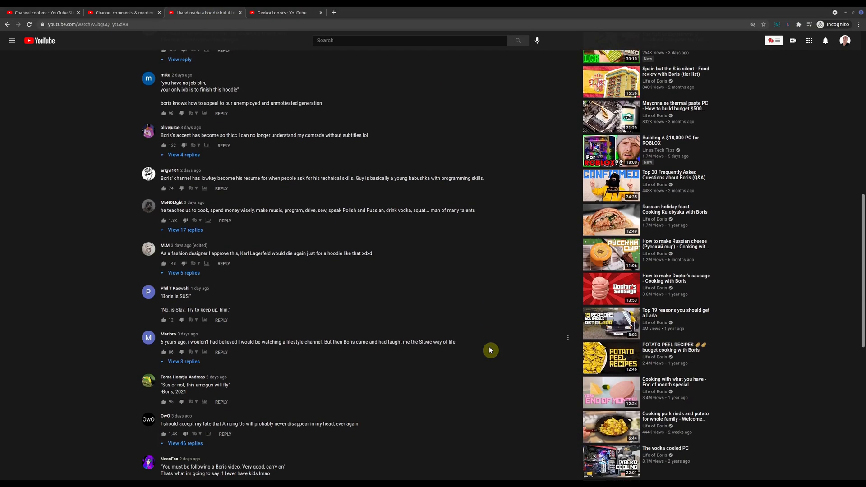
scroll("down", 3)
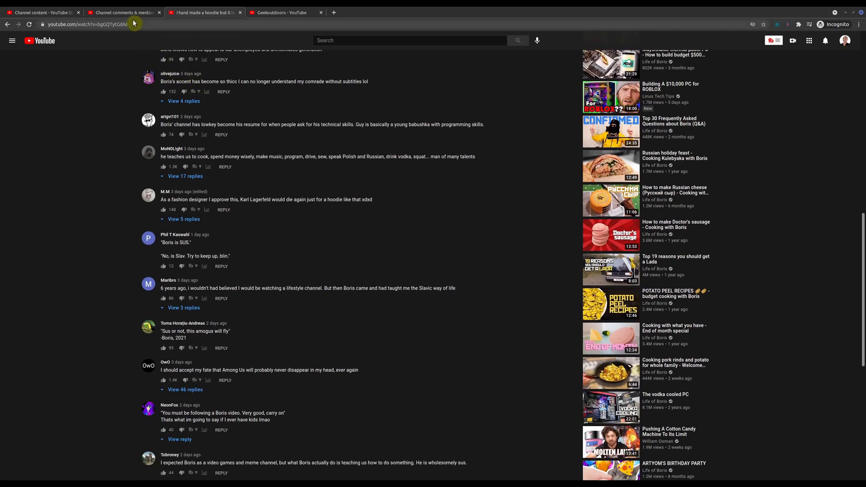
left_click(123, 12)
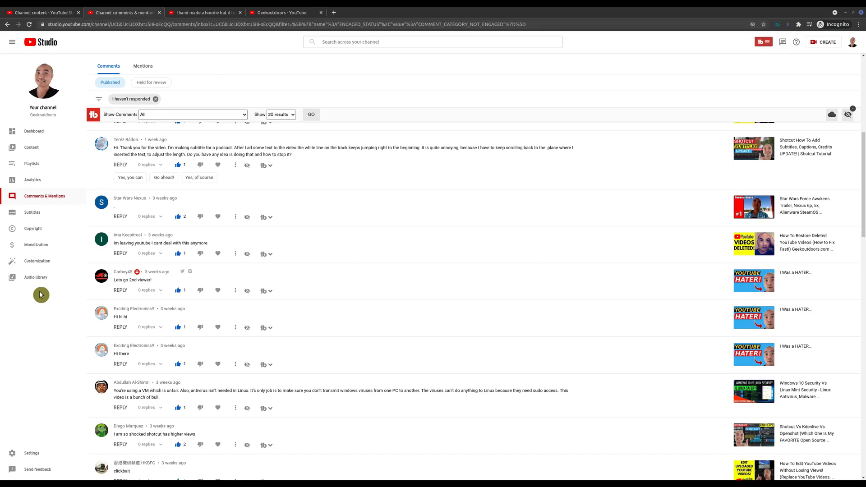
mouse_move(429, 299)
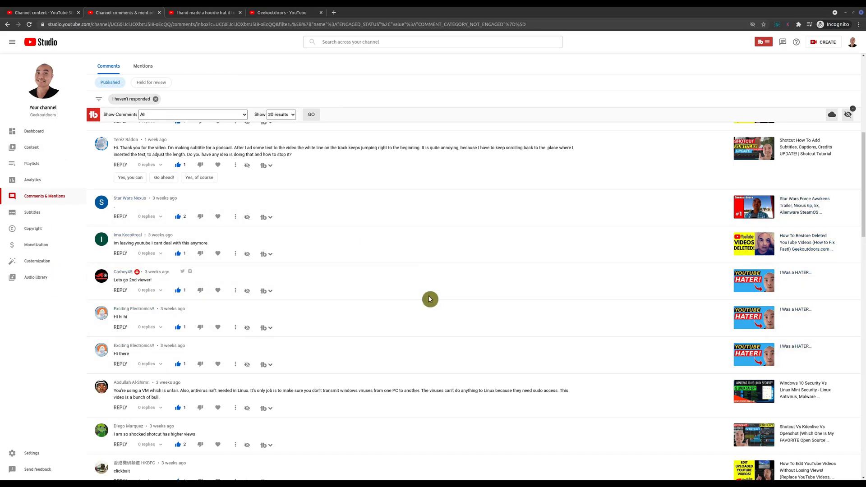
mouse_move(301, 312)
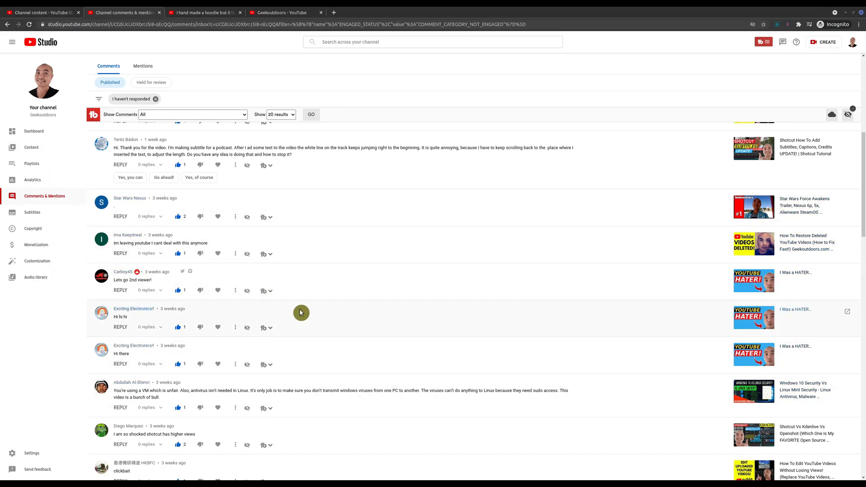
mouse_move(296, 49)
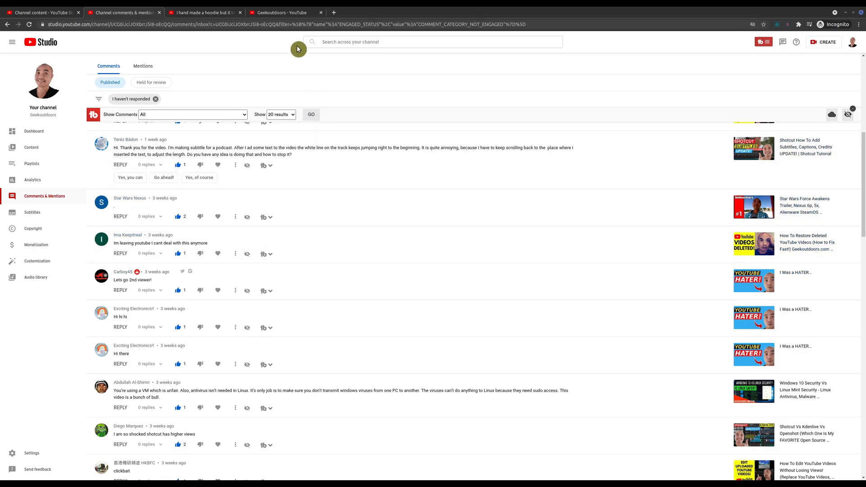
- Land on the Geekoutdoors channel home page with its banner and recent uploads
left_click(284, 12)
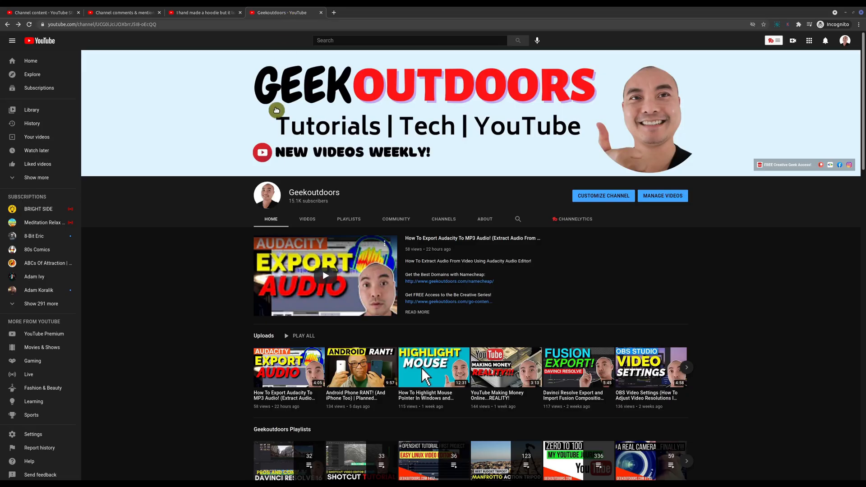
mouse_move(453, 116)
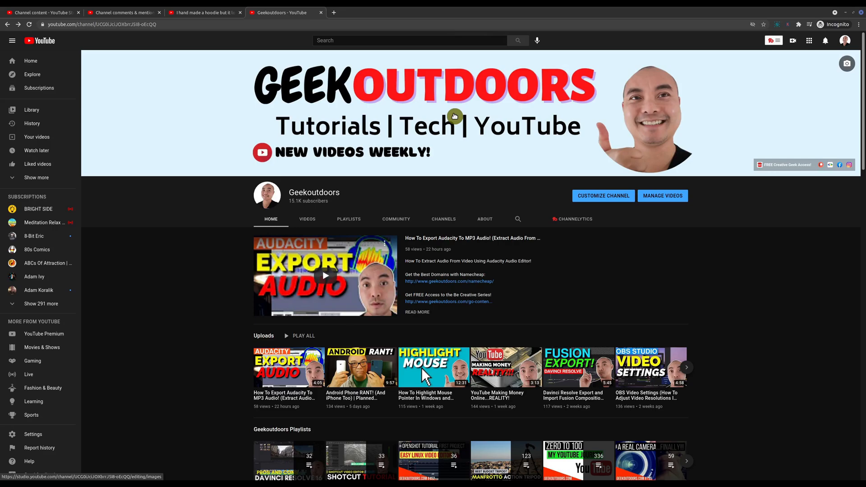
mouse_move(96, 89)
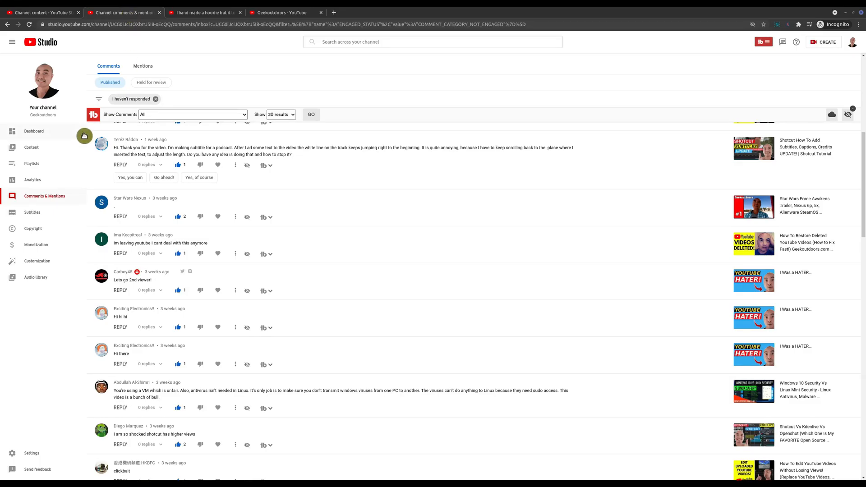
mouse_move(43, 80)
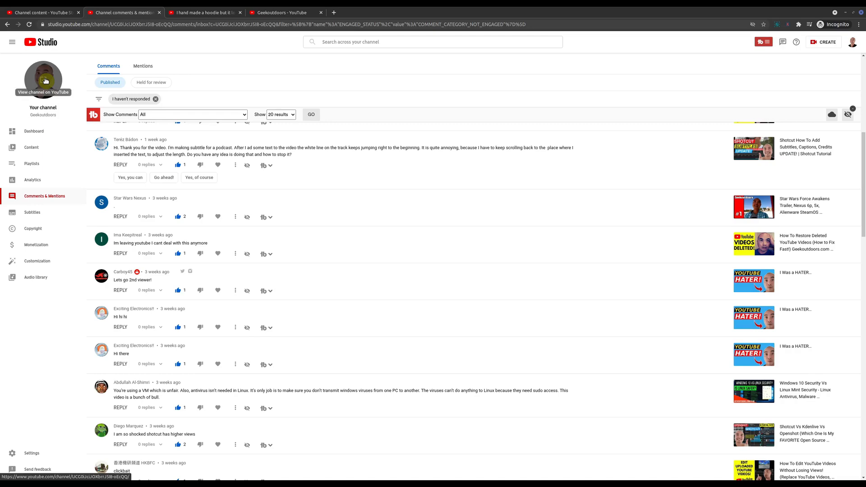
mouse_move(286, 21)
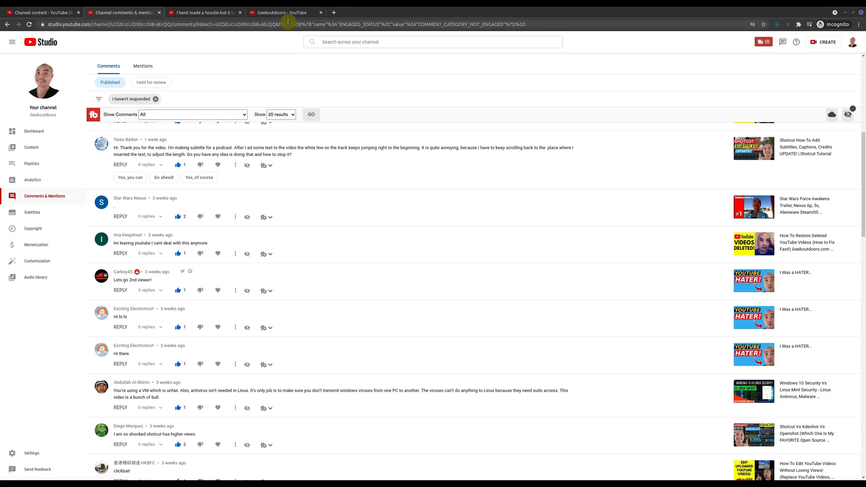
left_click(283, 11)
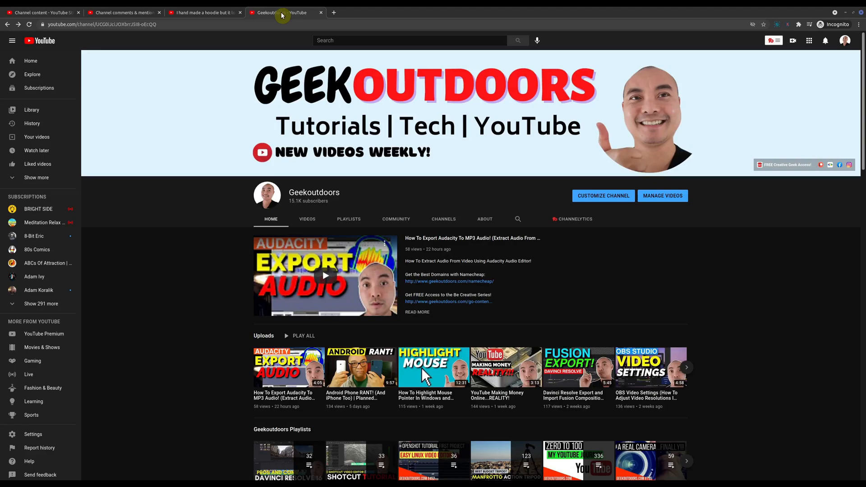
mouse_move(213, 279)
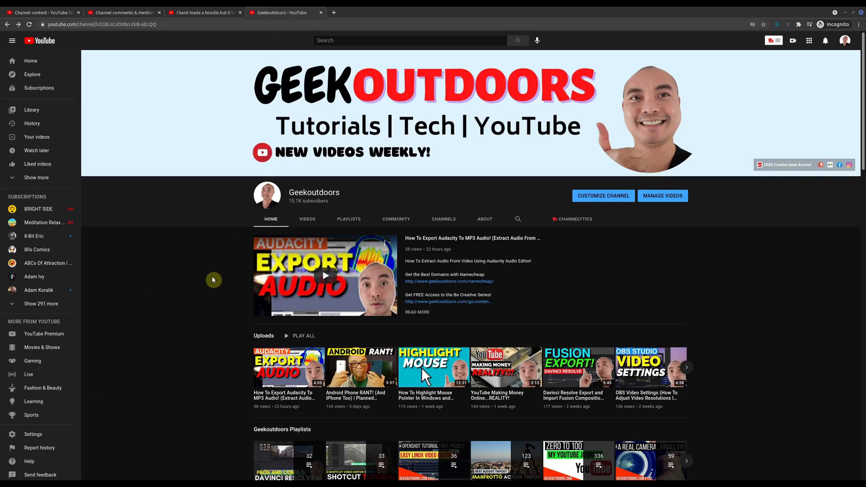
- From YouTube History, reach the Comments record under Manage All History
left_click(32, 123)
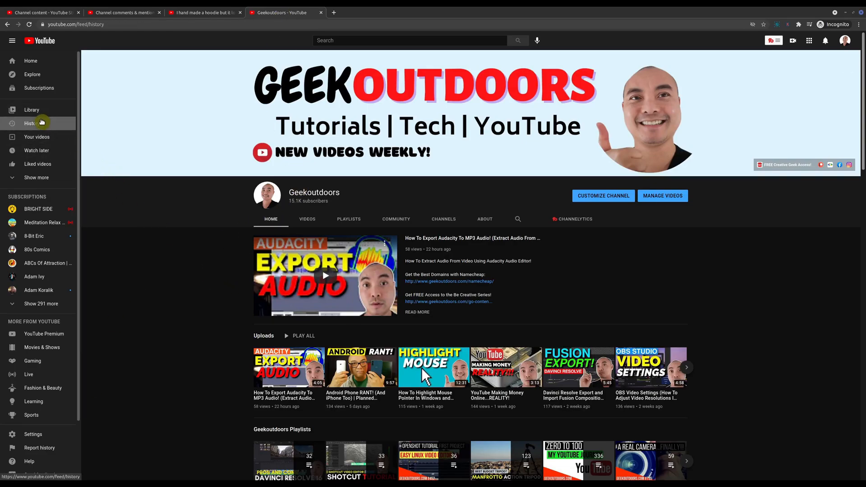
left_click(31, 124)
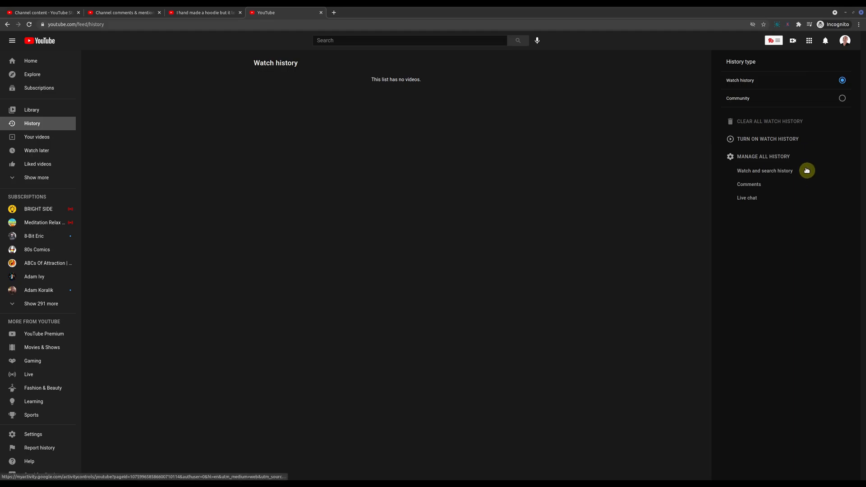
mouse_move(767, 192)
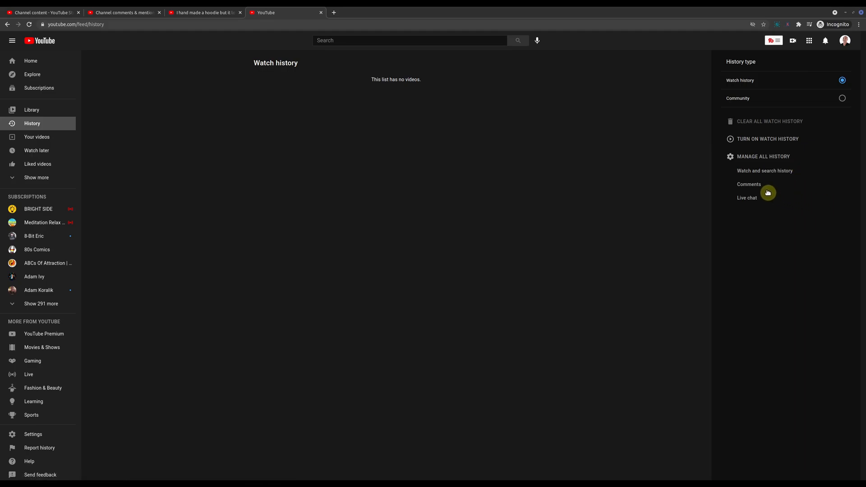
left_click(748, 184)
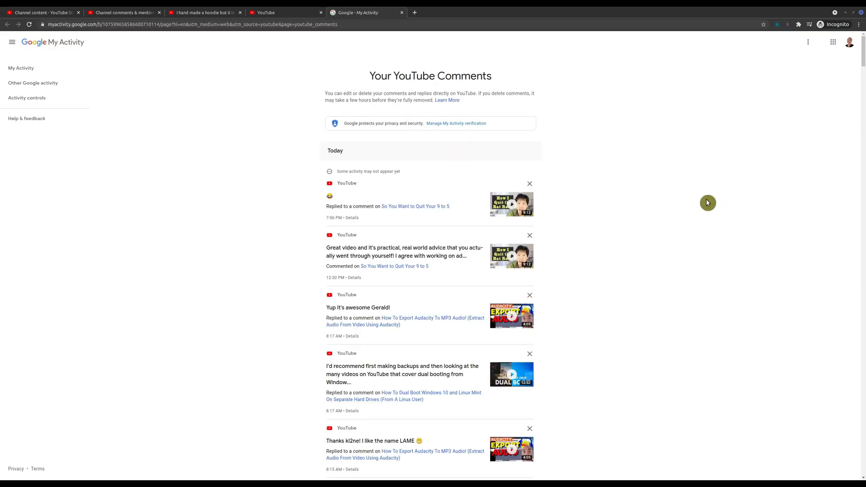
- Move down today's YouTube Comments entries in My Activity to the Davinci Resolve reply
scroll("down", 3)
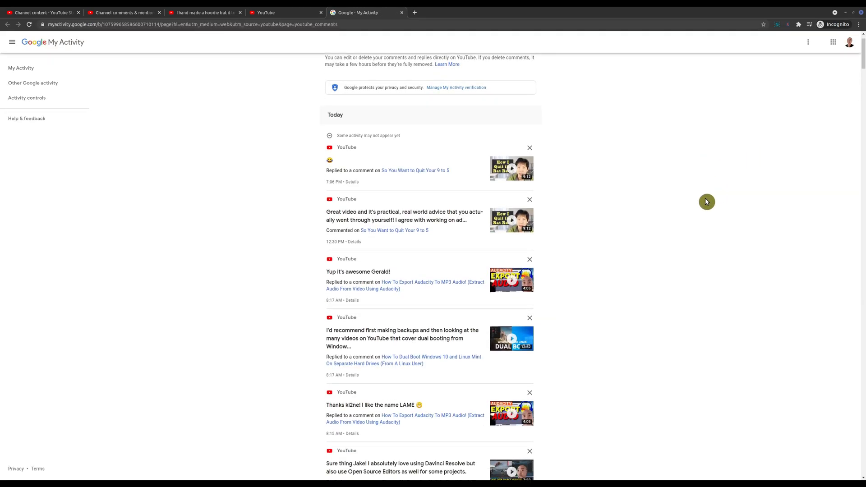
mouse_move(705, 191)
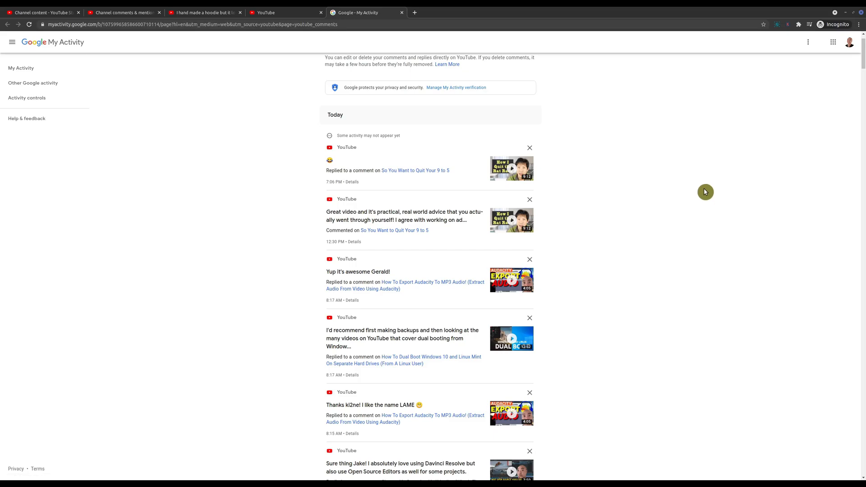
mouse_move(670, 266)
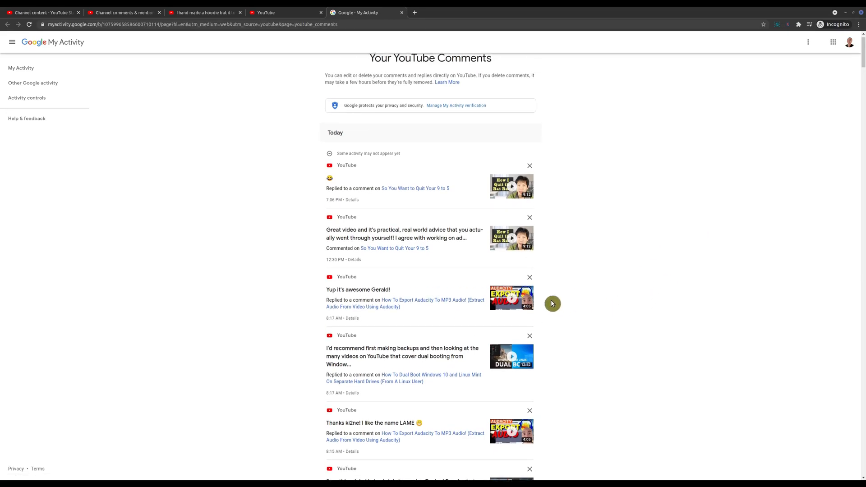
mouse_move(399, 255)
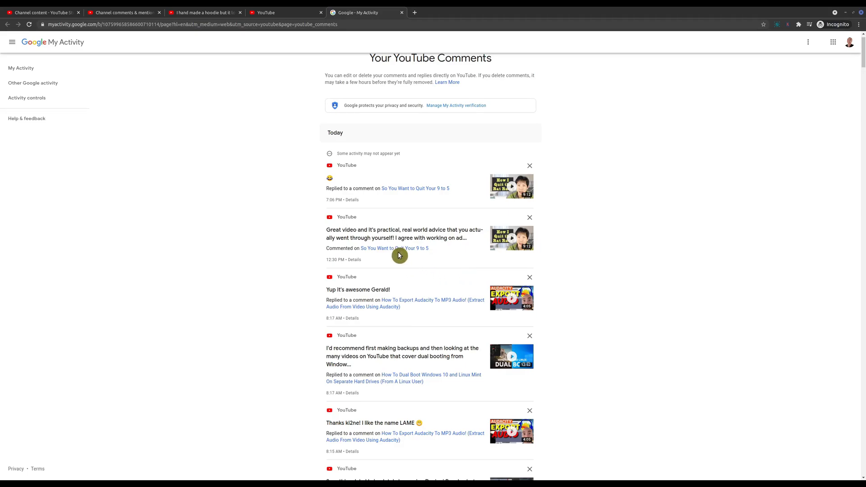
mouse_move(408, 246)
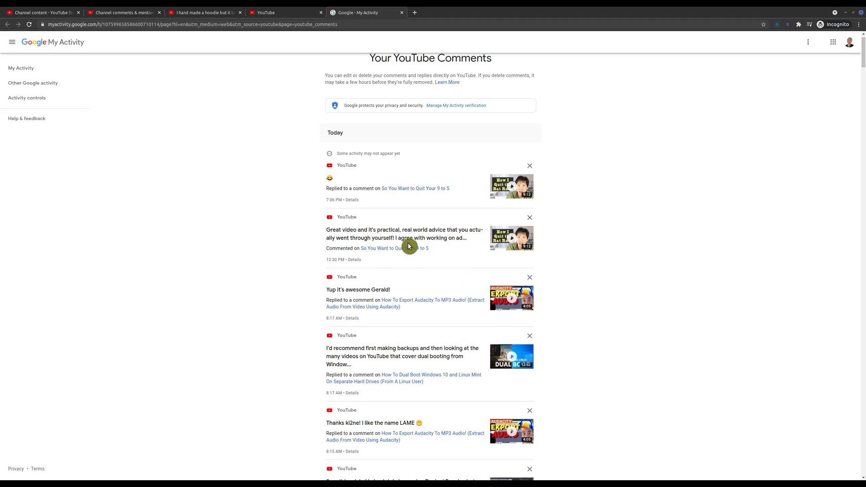
mouse_move(359, 263)
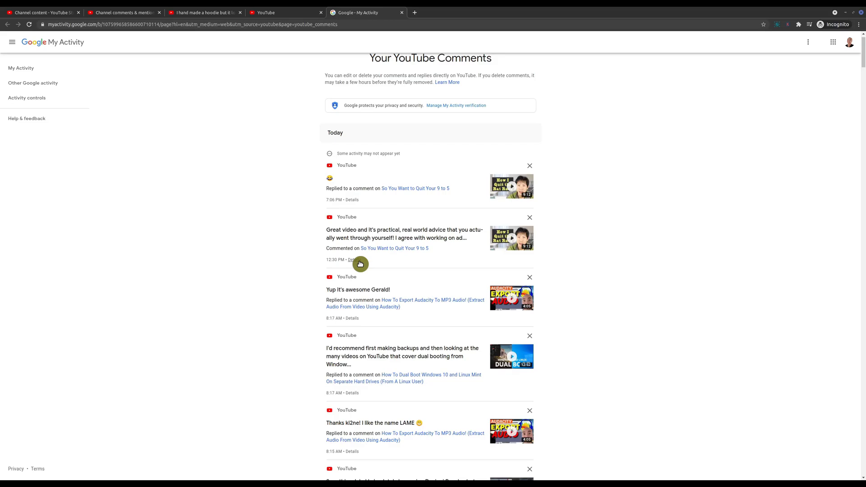
- View details of the 'Great video' comment, peek at its Delete option, and dismiss it
left_click(351, 260)
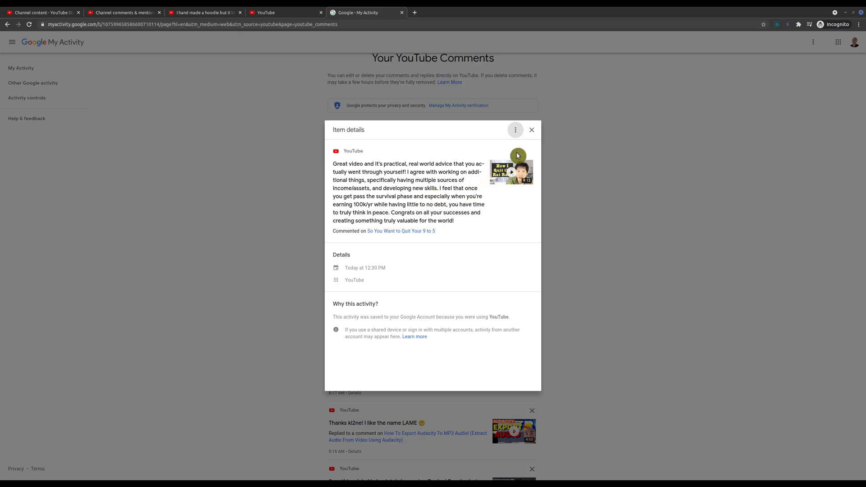
left_click(515, 130)
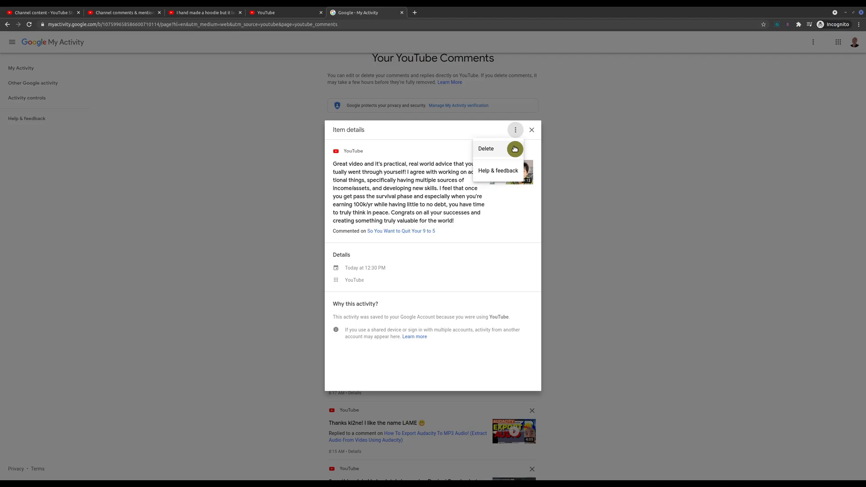
mouse_move(511, 208)
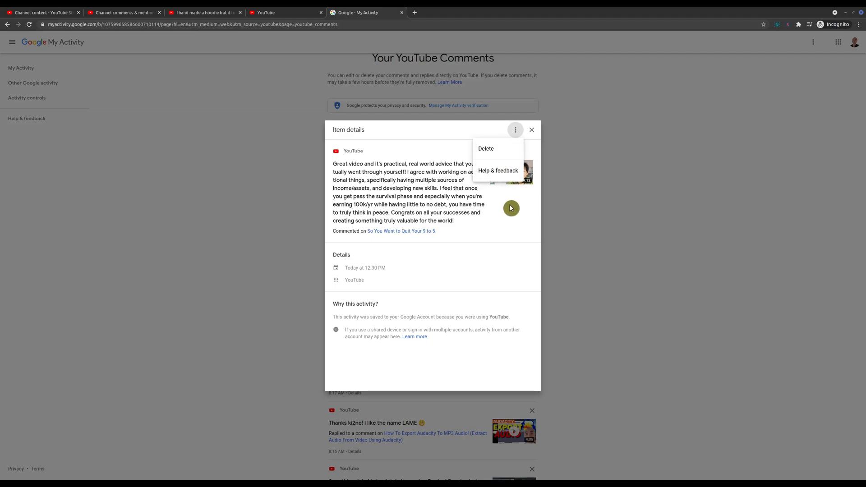
left_click(403, 203)
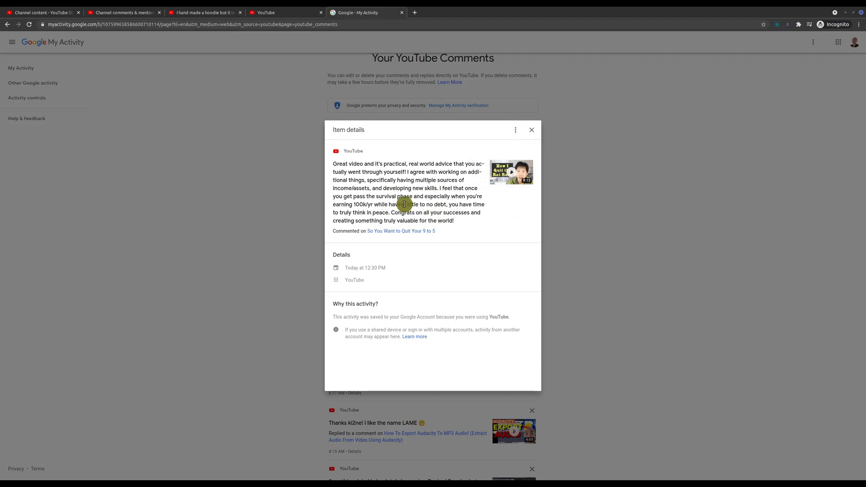
mouse_move(439, 185)
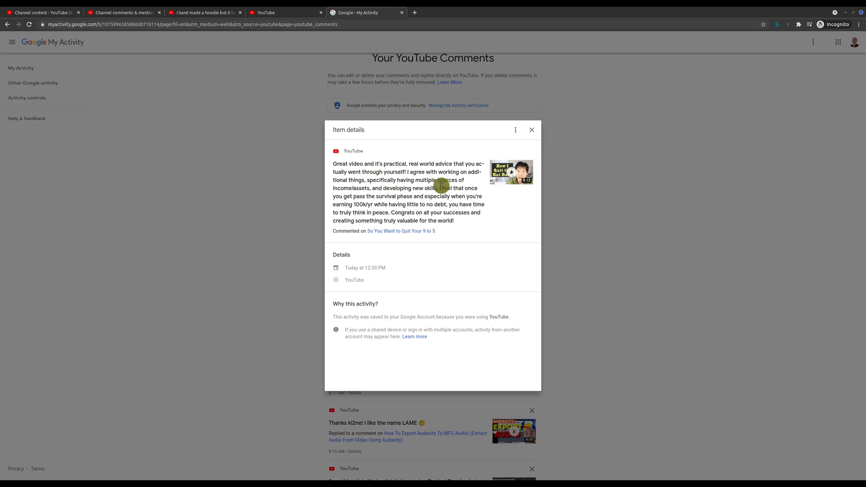
mouse_move(417, 180)
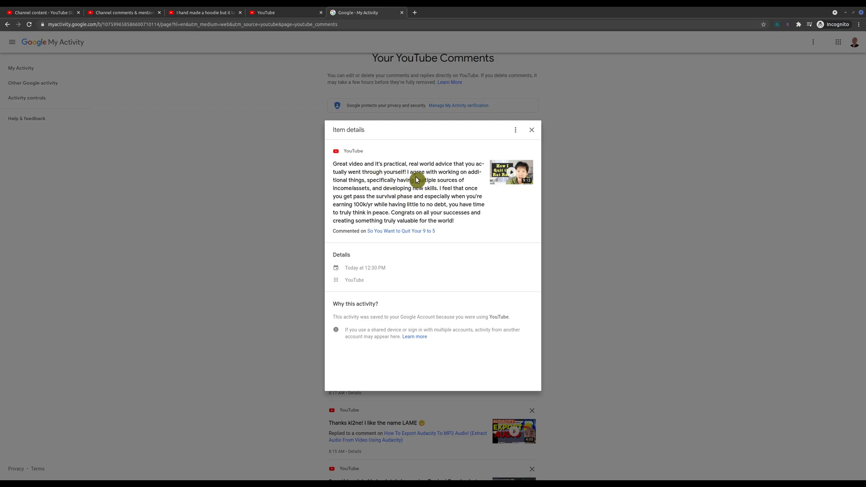
mouse_move(383, 234)
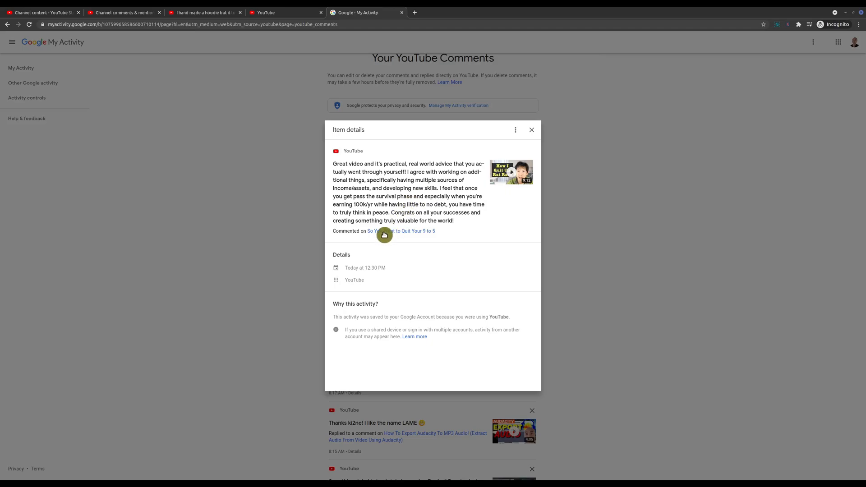
mouse_move(400, 231)
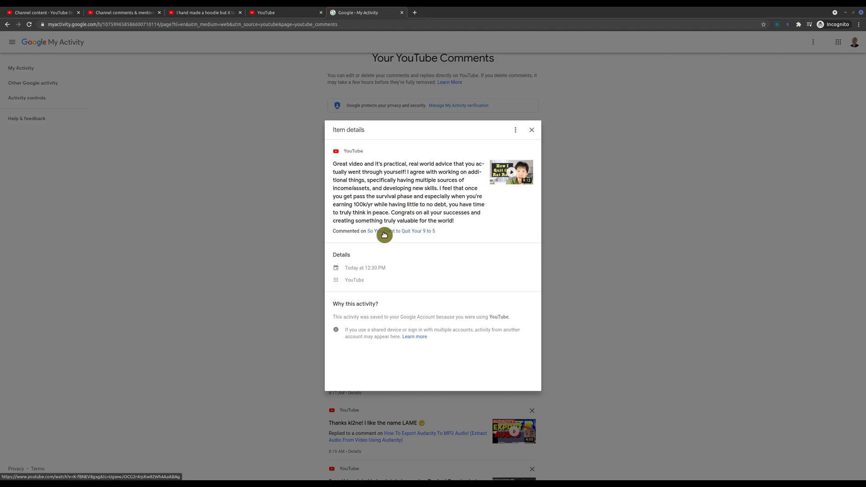
mouse_move(506, 195)
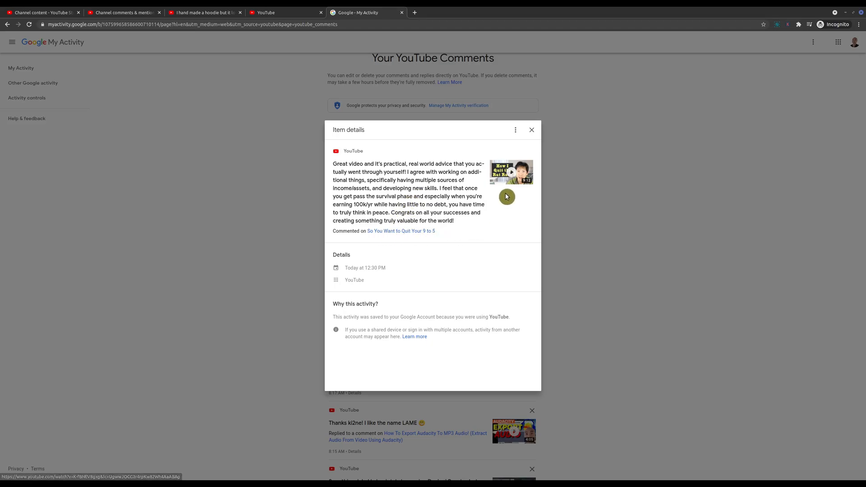
mouse_move(495, 178)
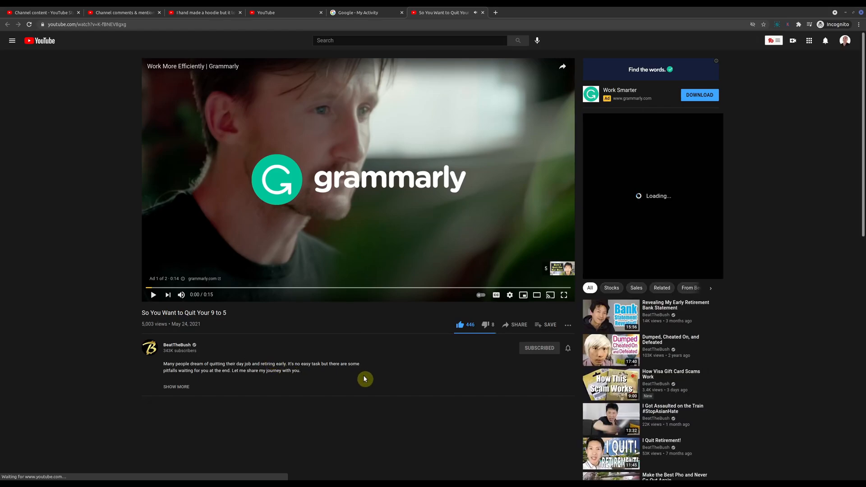
- Reach the comments of 'So You Want to Quit Your 9 to 5' with your comment at the top
scroll("down", 3)
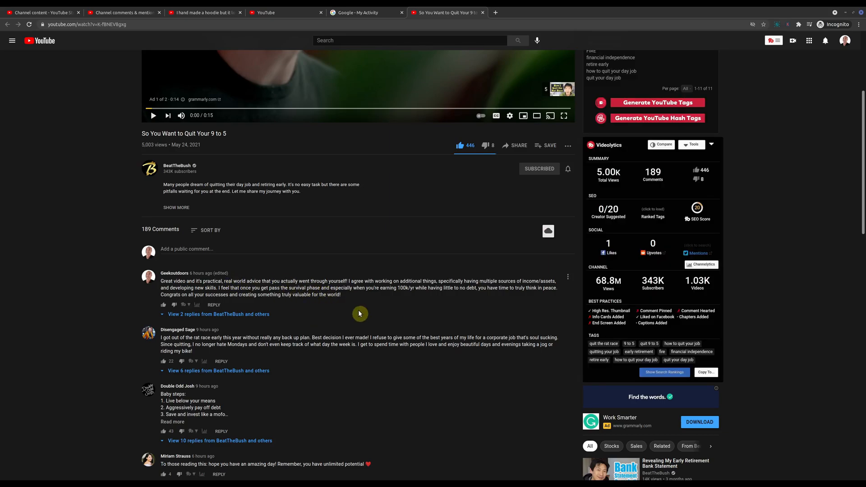
scroll("down", 3)
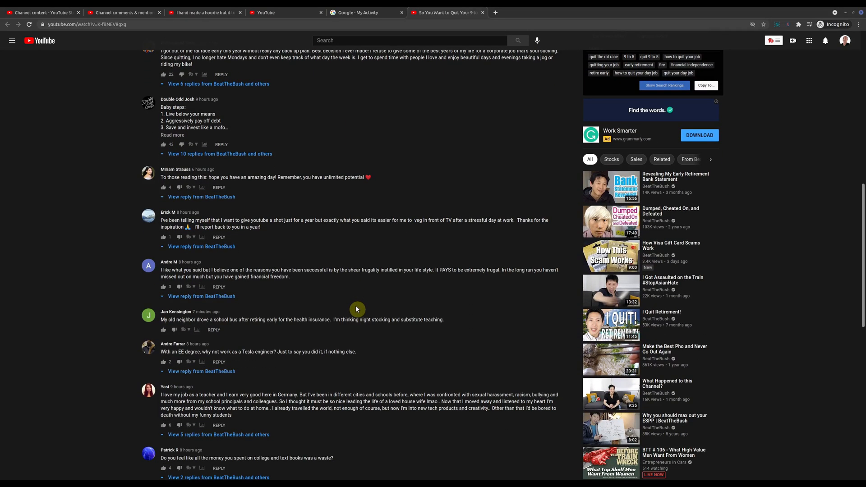
scroll("up", 3)
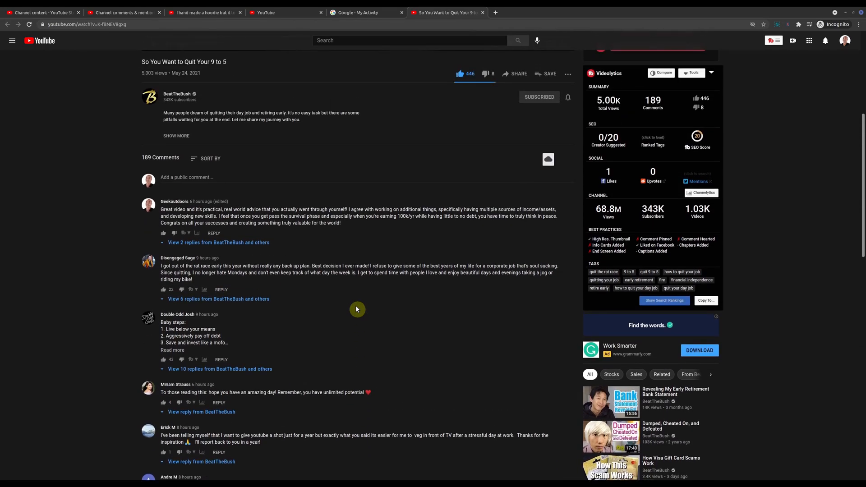
- Reopen the video from My Activity so your 'Great video' comment shows as Highlighted comment
left_click(365, 12)
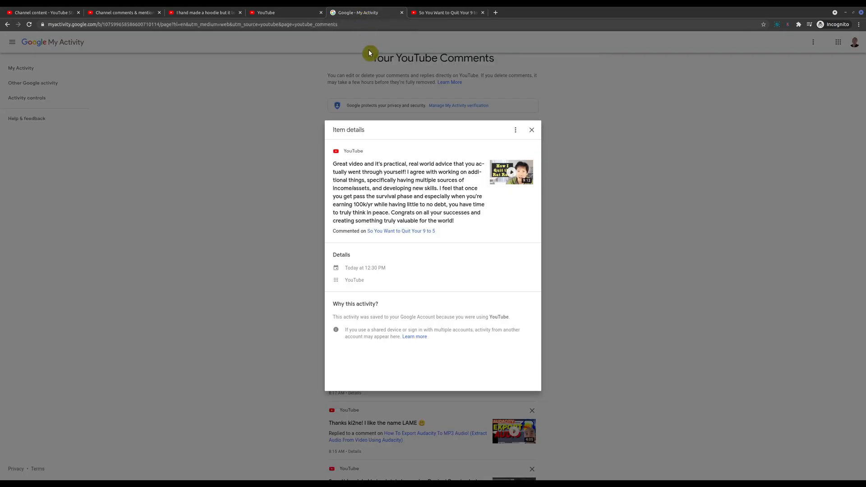
mouse_move(390, 232)
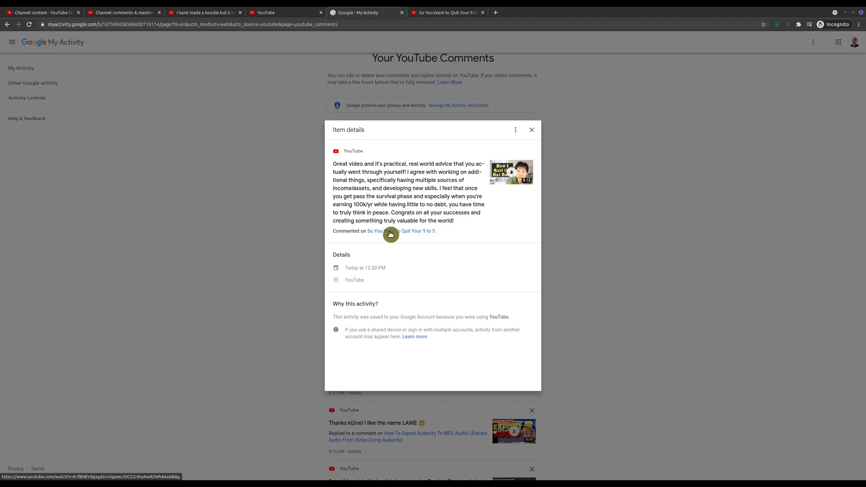
left_click(402, 230)
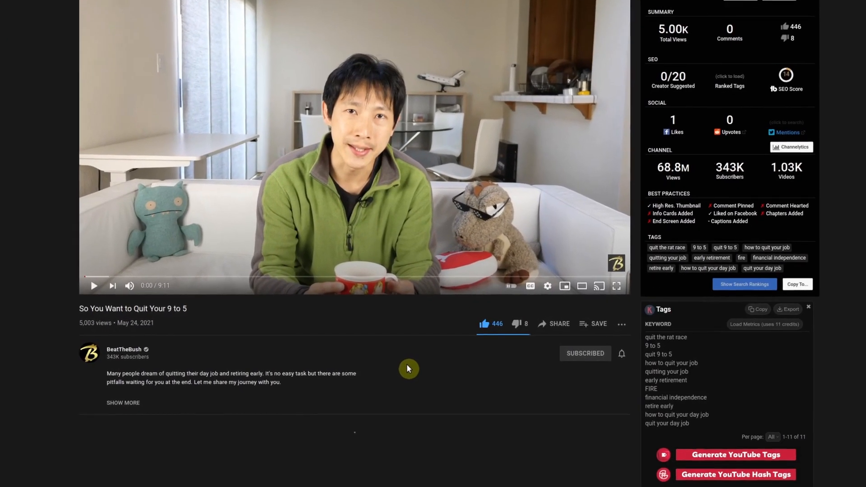
scroll("down", 3)
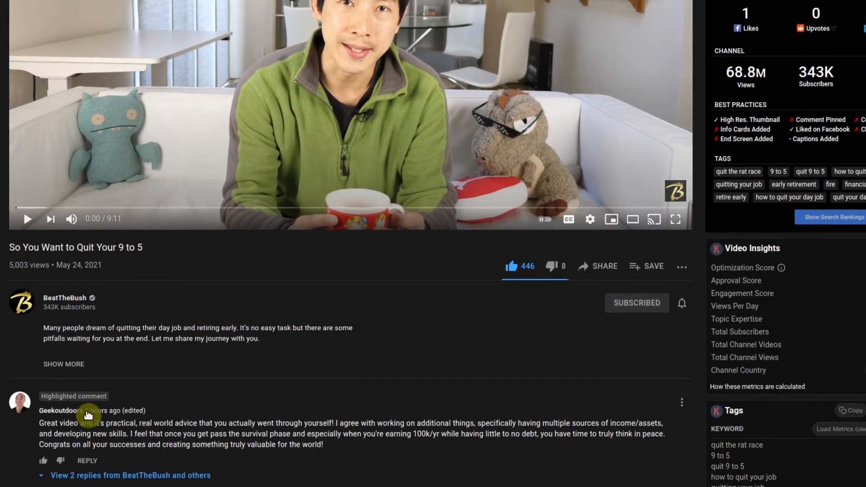
scroll("down", 3)
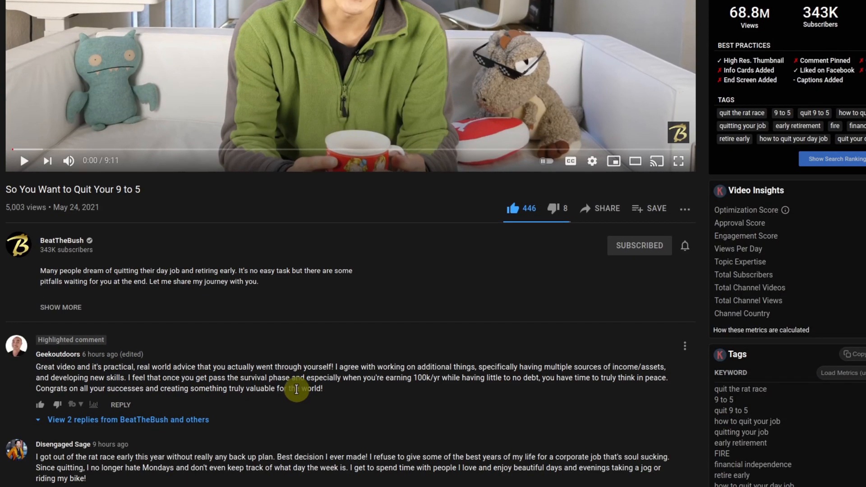
- Show the comment's Edit/Delete menu and bring up its edit box
left_click(684, 346)
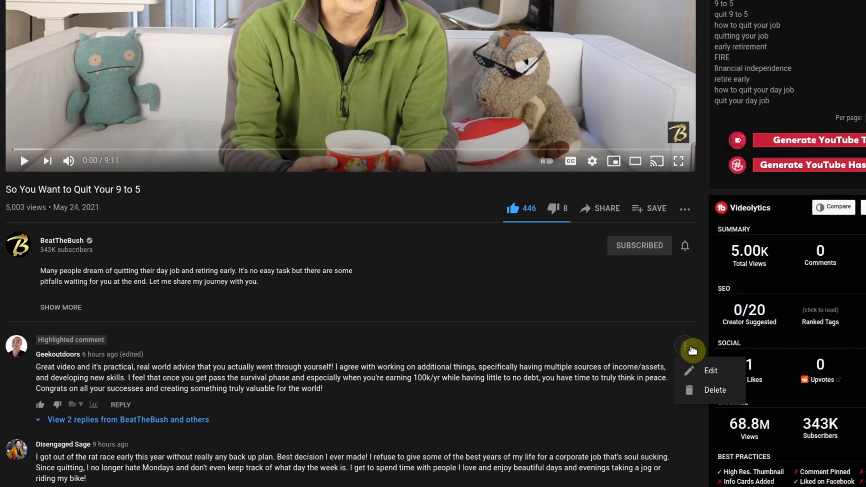
left_click(709, 370)
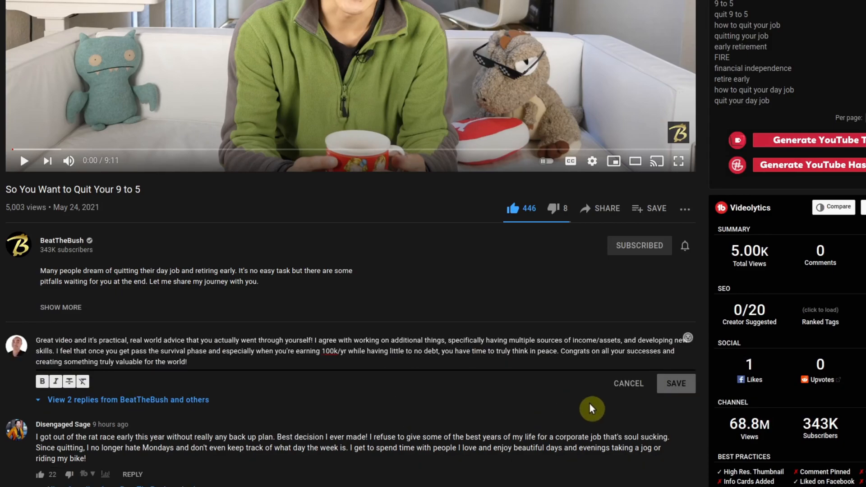
left_click(627, 383)
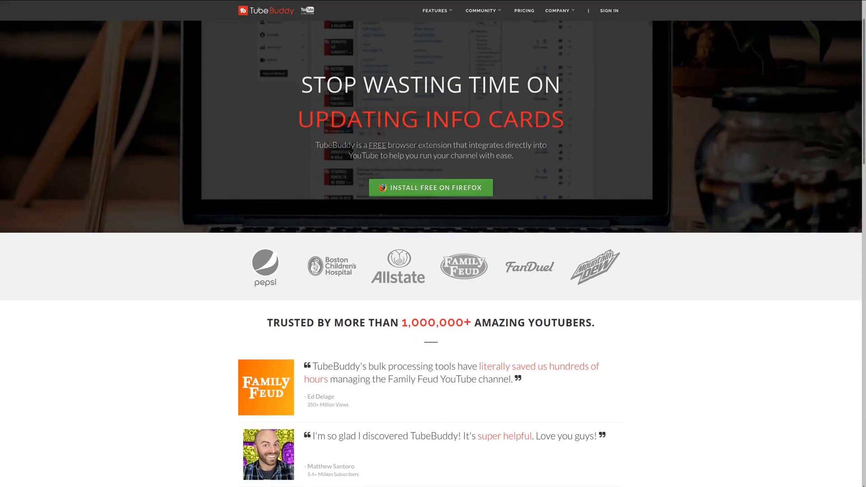
- Move down the TubeBuddy homepage past testimonials to the 'Work within YouTube' section
scroll("down", 3)
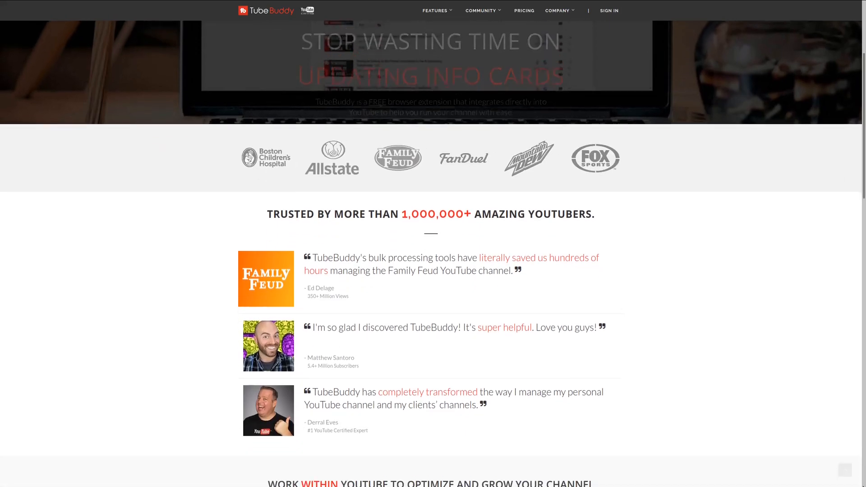
scroll("down", 3)
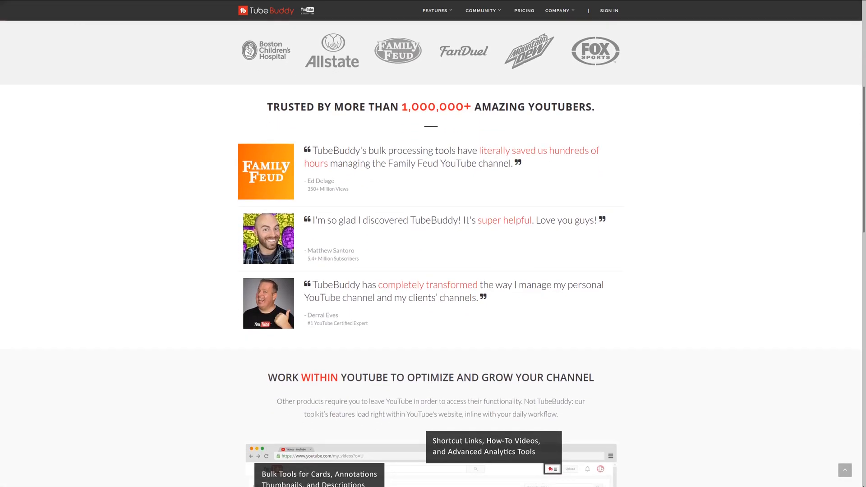
scroll("down", 3)
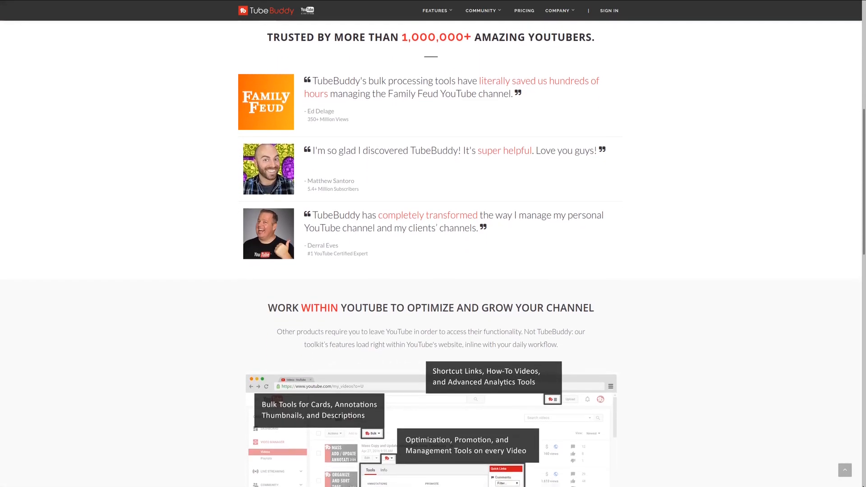
scroll("down", 3)
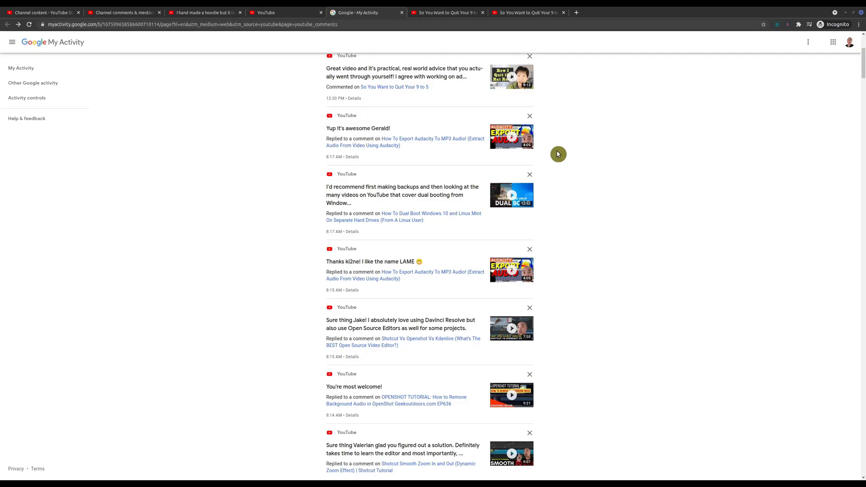
mouse_move(556, 164)
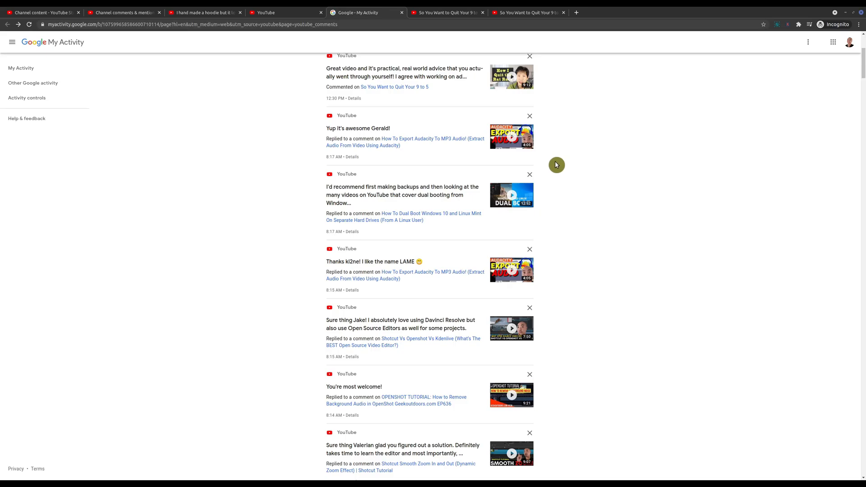
mouse_move(352, 162)
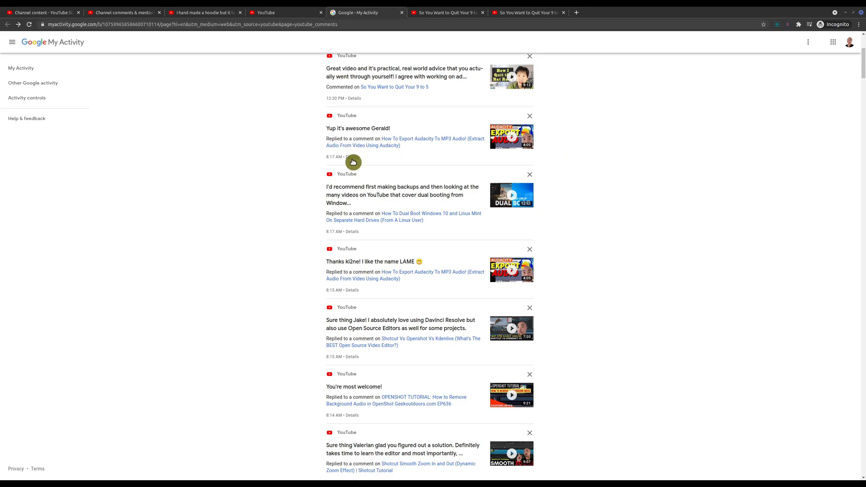
- From the Gerald reply's details, reach the Audacity MP3 export video with 'Yup it's awesome Gerald!' highlighted
left_click(351, 157)
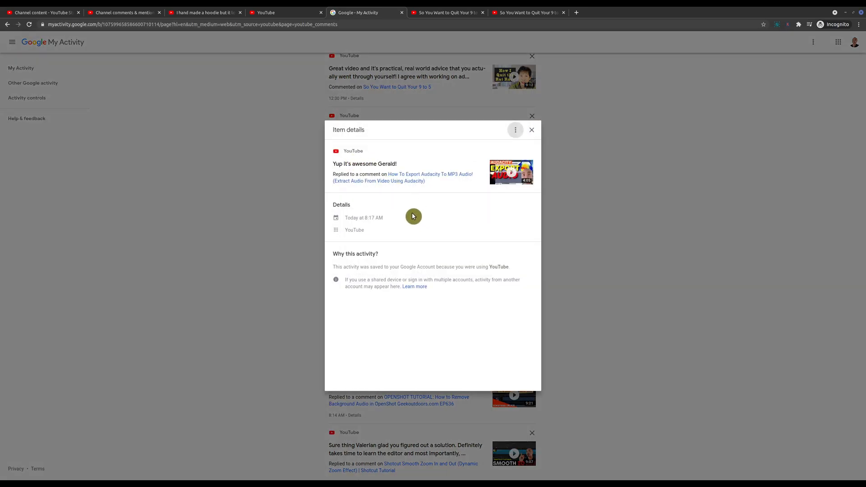
mouse_move(421, 228)
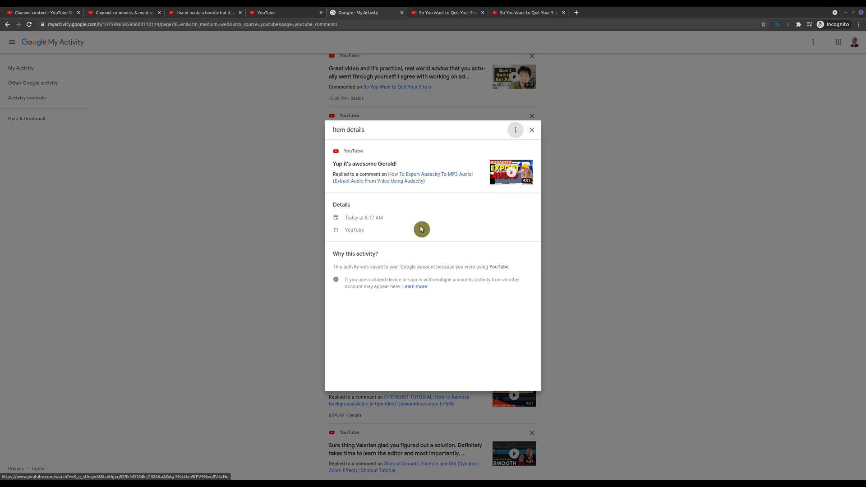
left_click(430, 174)
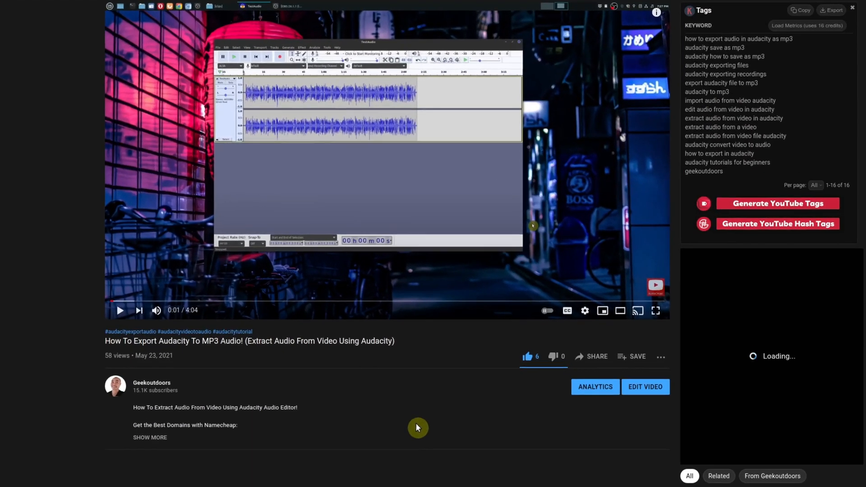
scroll("down", 3)
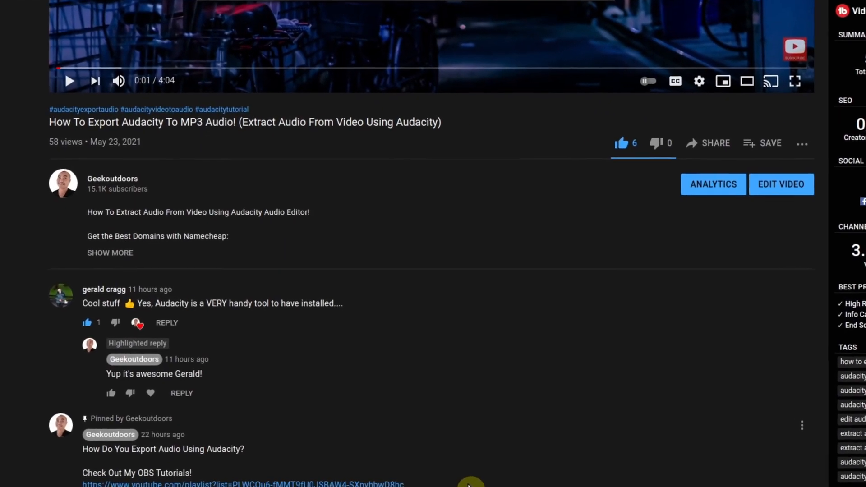
scroll("down", 3)
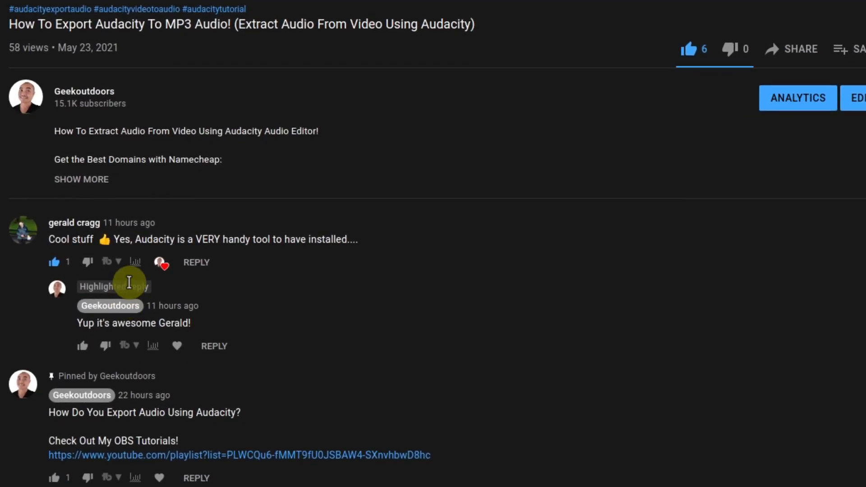
mouse_move(370, 335)
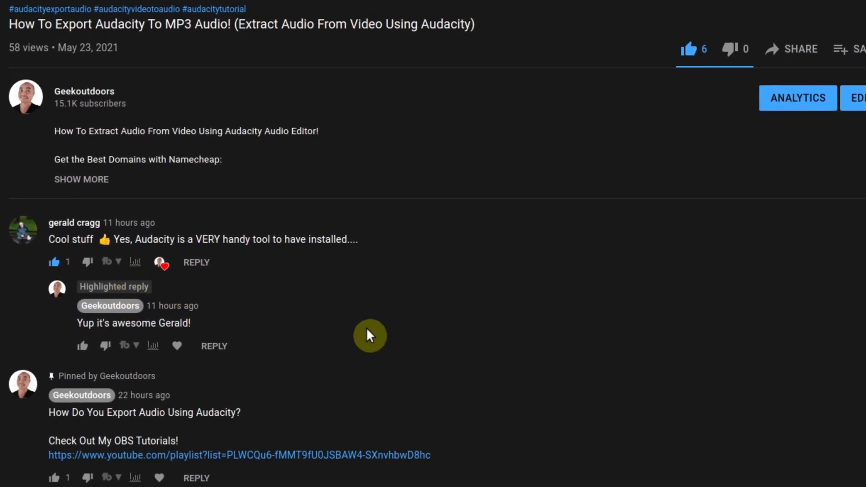
mouse_move(498, 339)
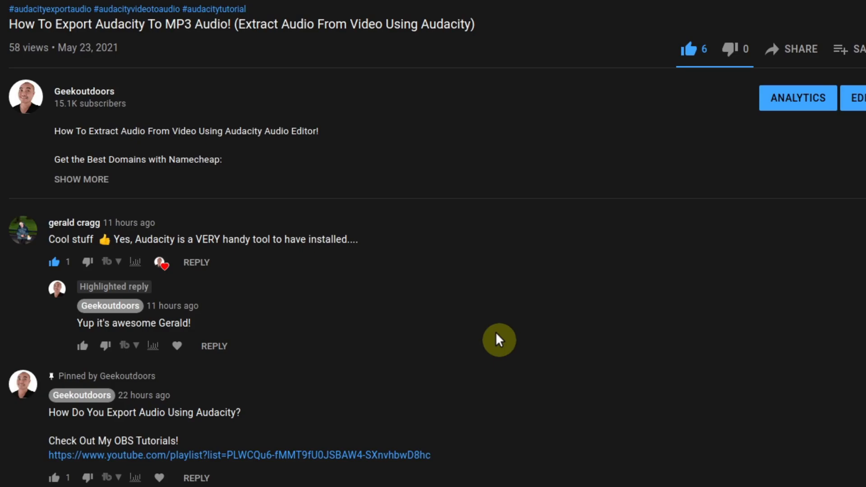
mouse_move(500, 360)
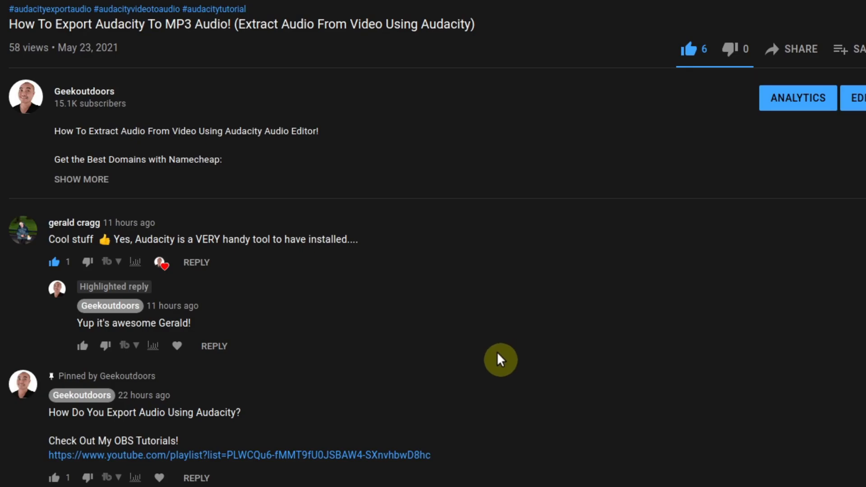
mouse_move(509, 321)
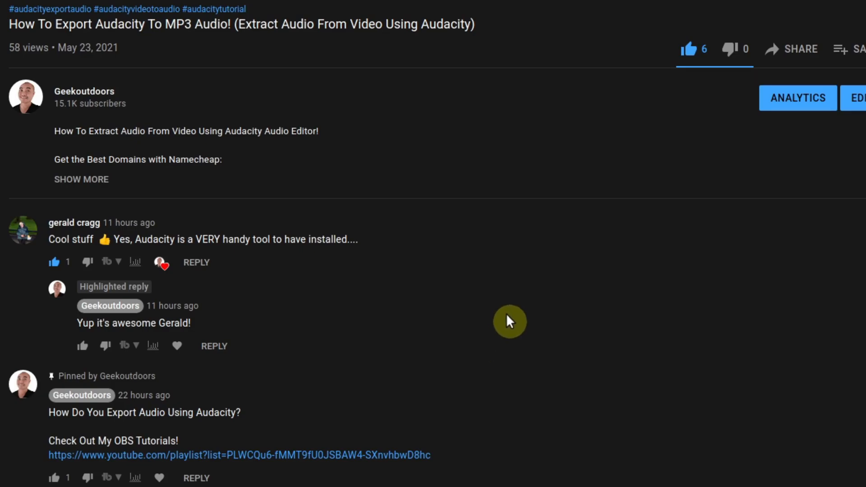
scroll("up", 3)
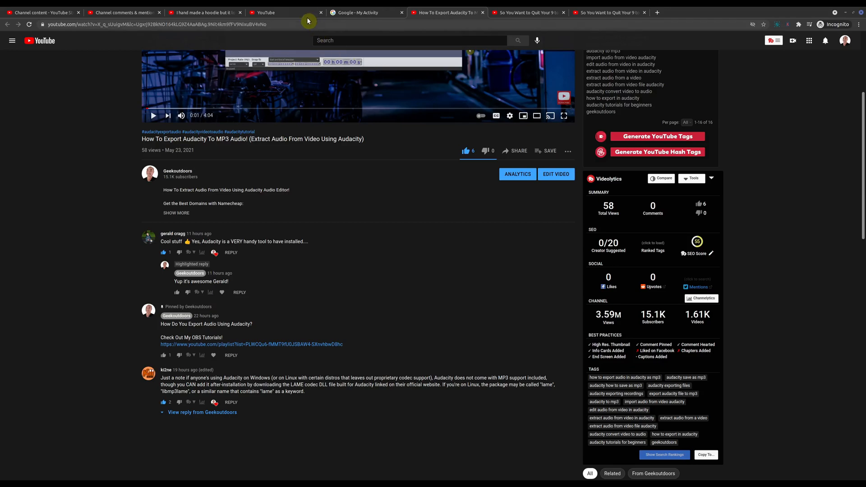
- Visit the Geekoutdoors channel, close Item details in My Activity, and head to the Geekoutdoors website
left_click(11, 41)
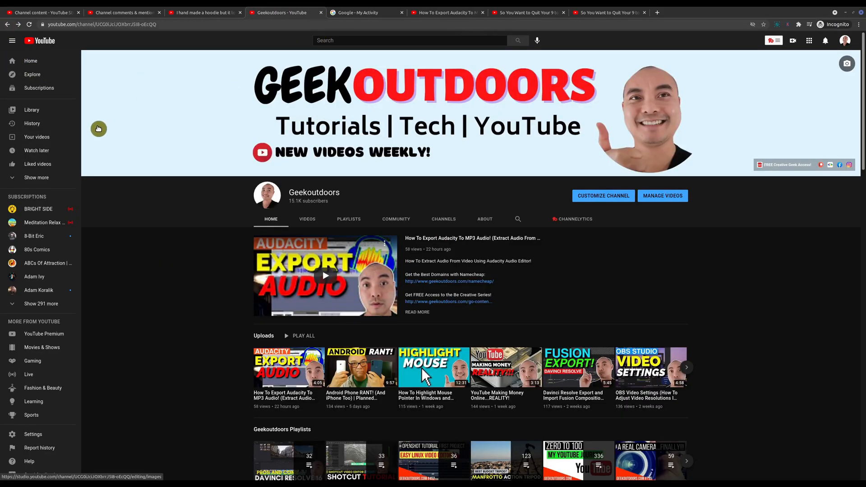
mouse_move(507, 80)
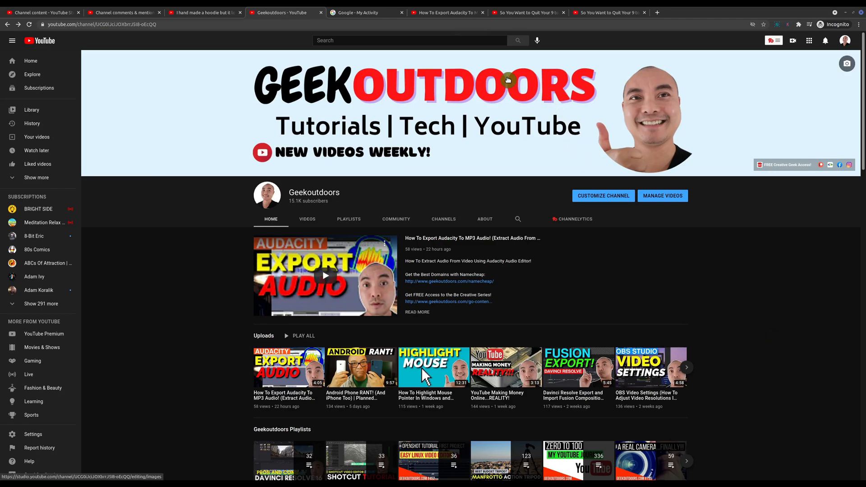
mouse_move(360, 17)
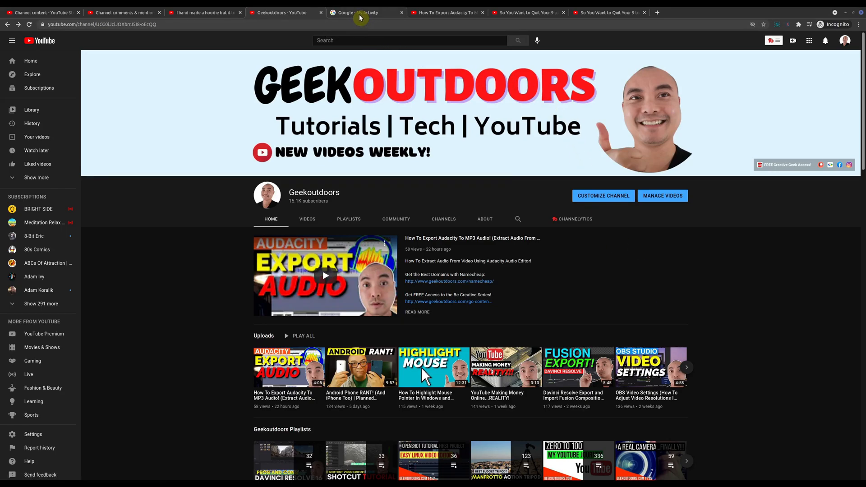
left_click(362, 12)
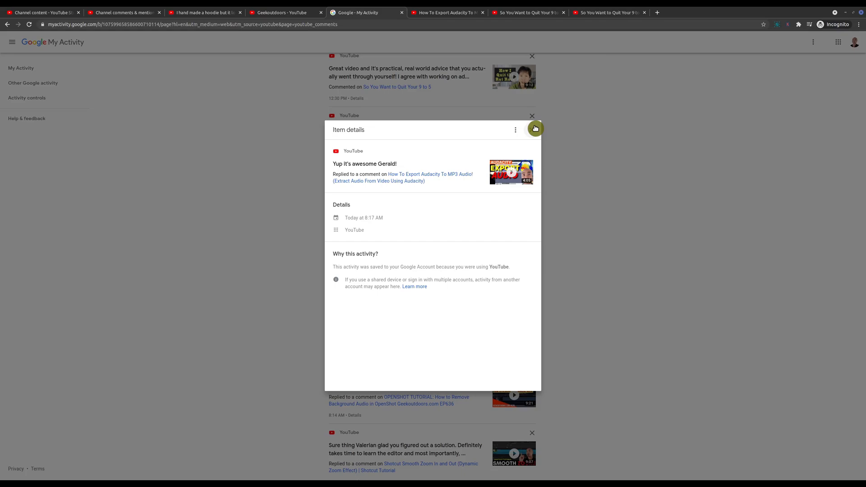
left_click(532, 128)
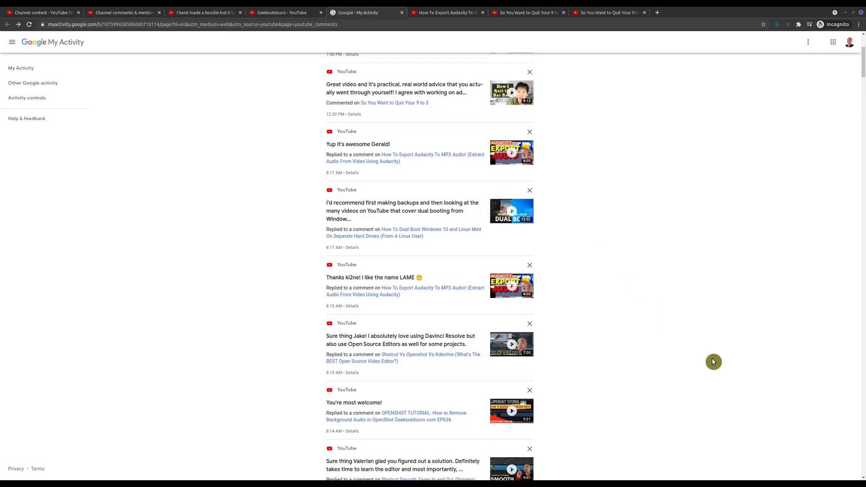
scroll("up", 3)
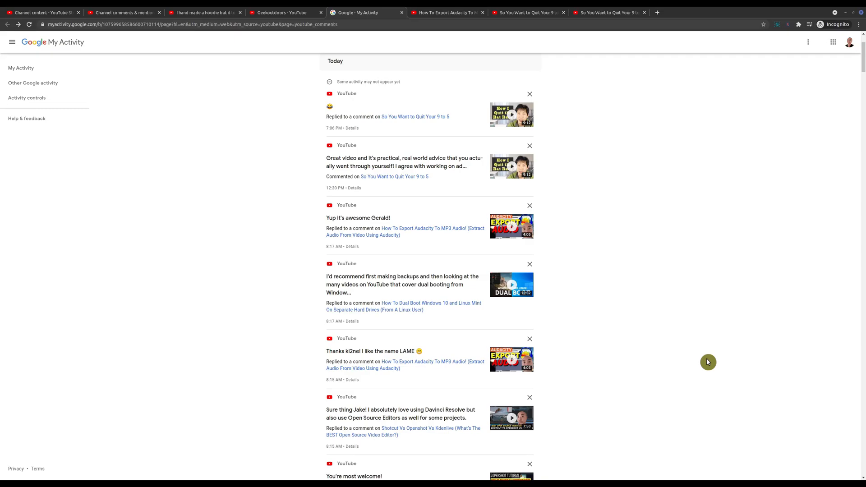
mouse_move(752, 370)
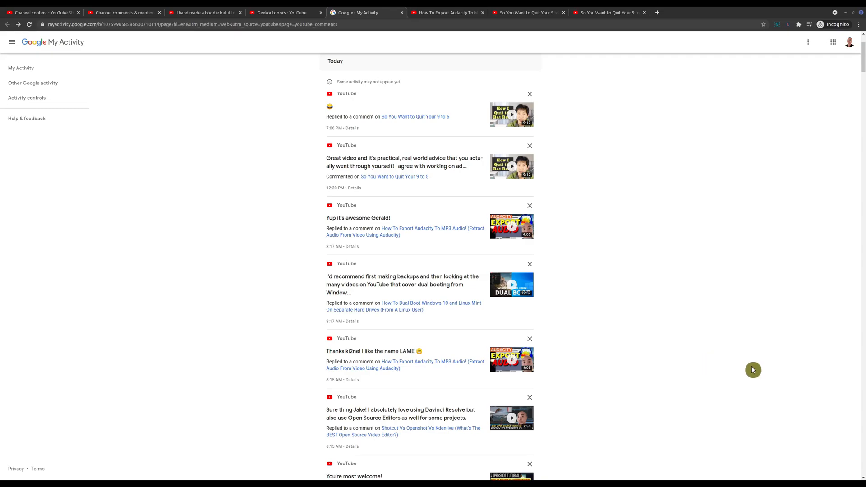
mouse_move(832, 379)
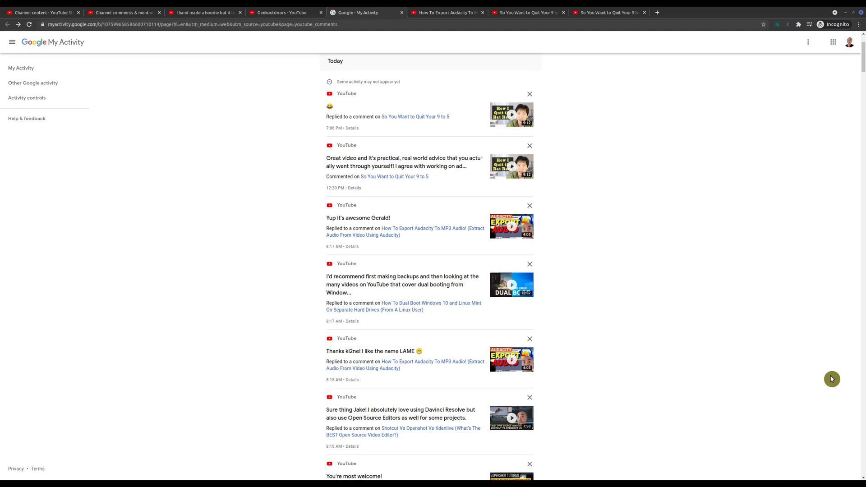
left_click(281, 12)
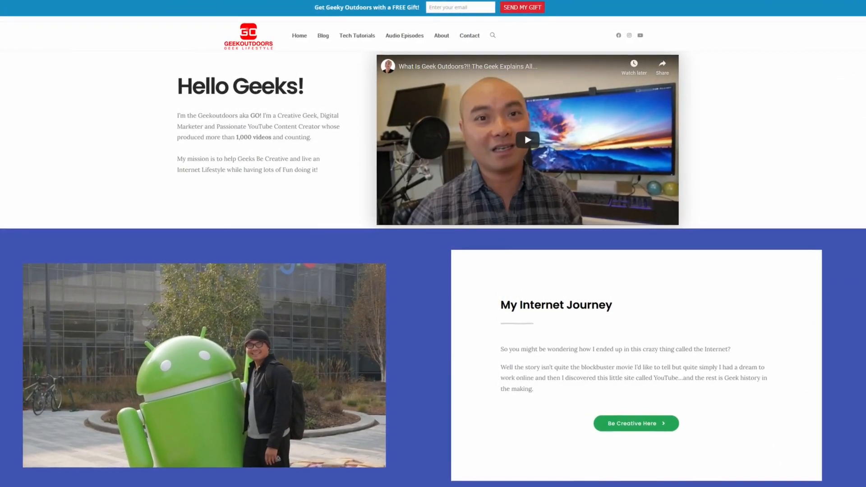
- View the Hello Geeks intro video and the My Internet Journey section below it
scroll("down", 3)
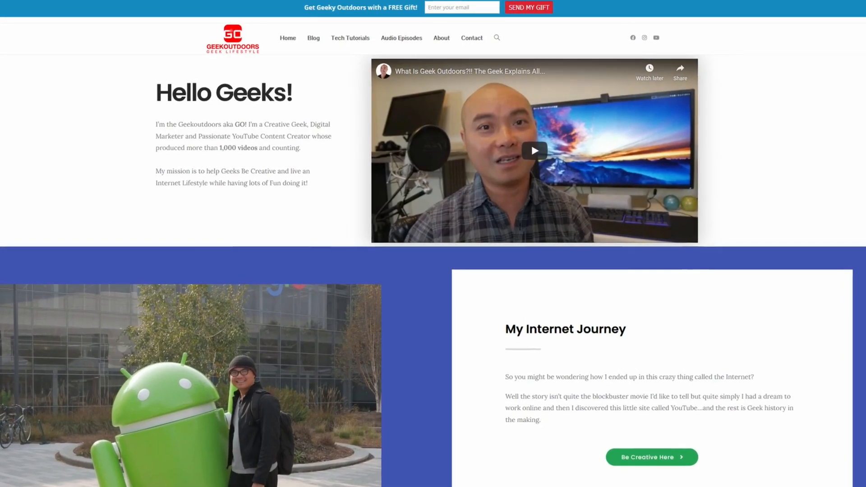
scroll("down", 3)
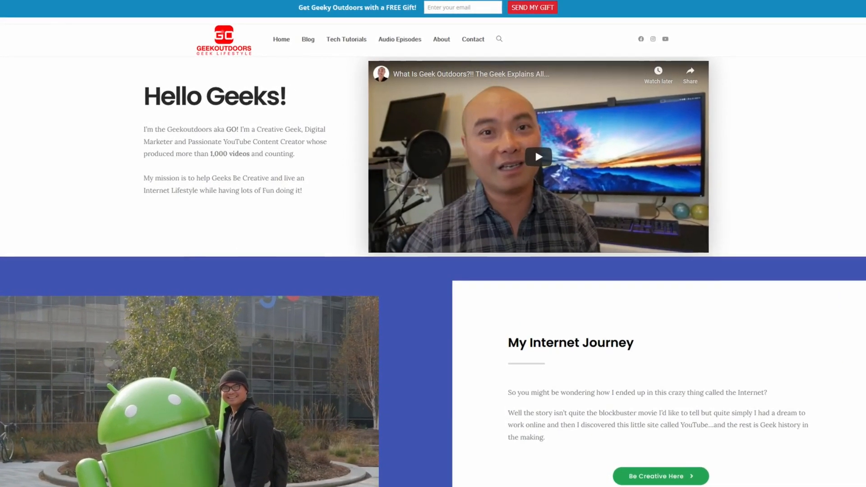